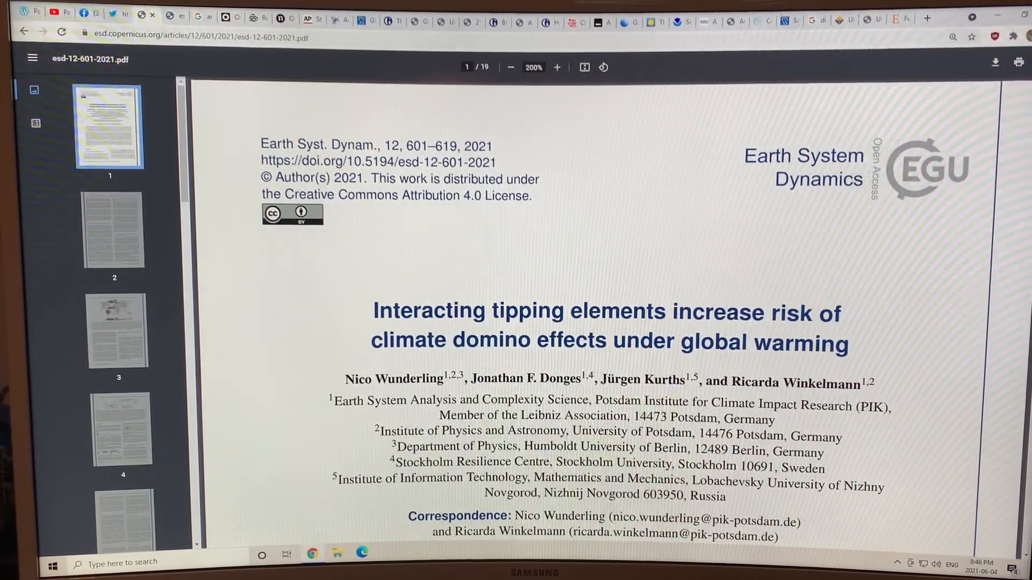
- Scroll from the title page down to Figure 1's interaction map on page 603
scroll(down, 3)
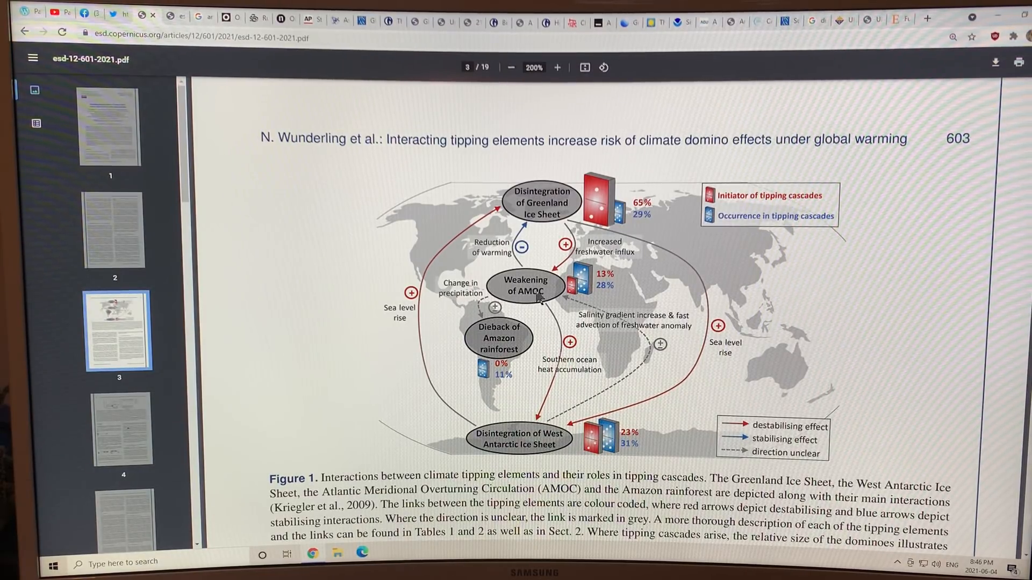
mouse_move(531, 332)
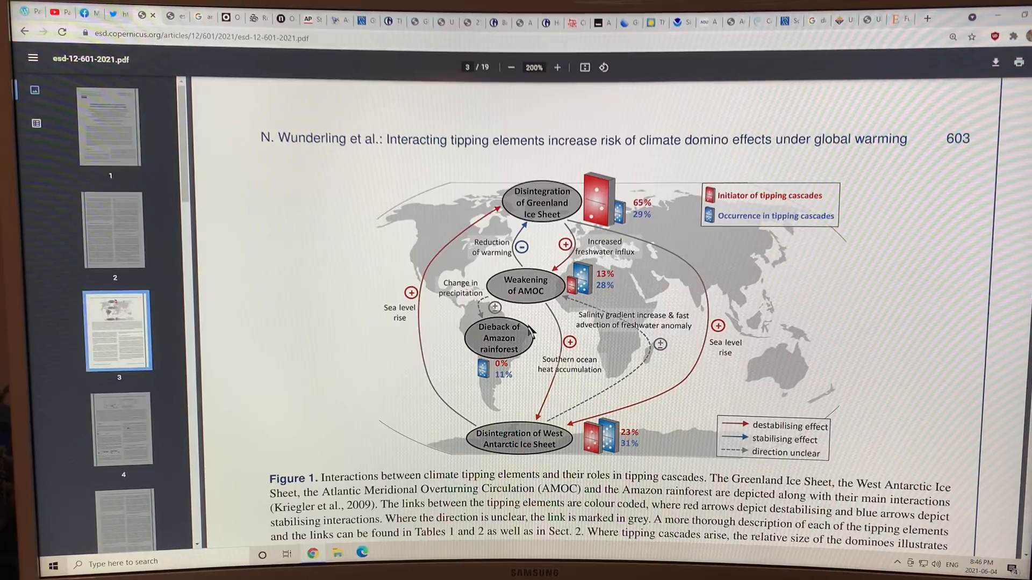
mouse_move(517, 359)
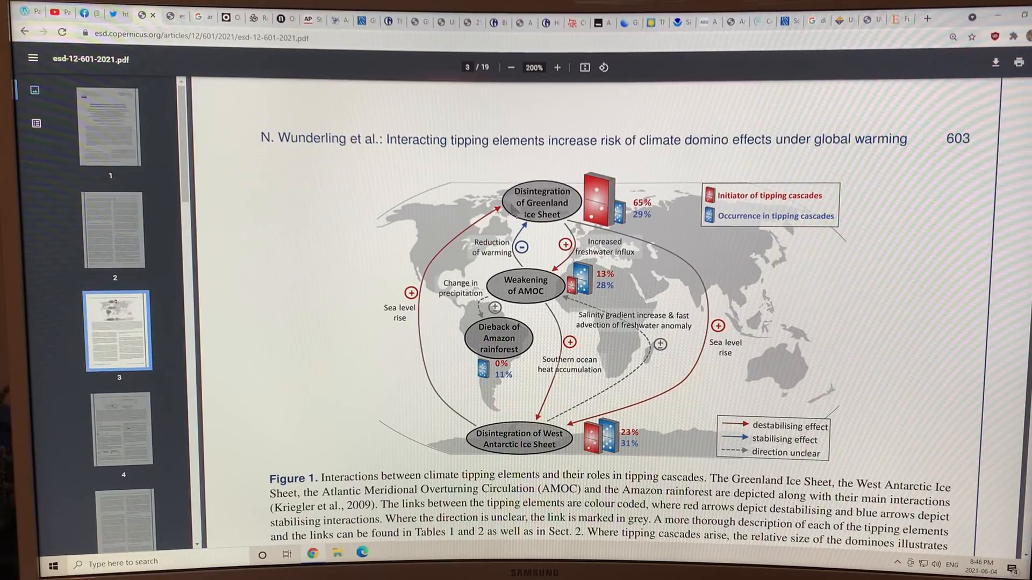
mouse_move(679, 380)
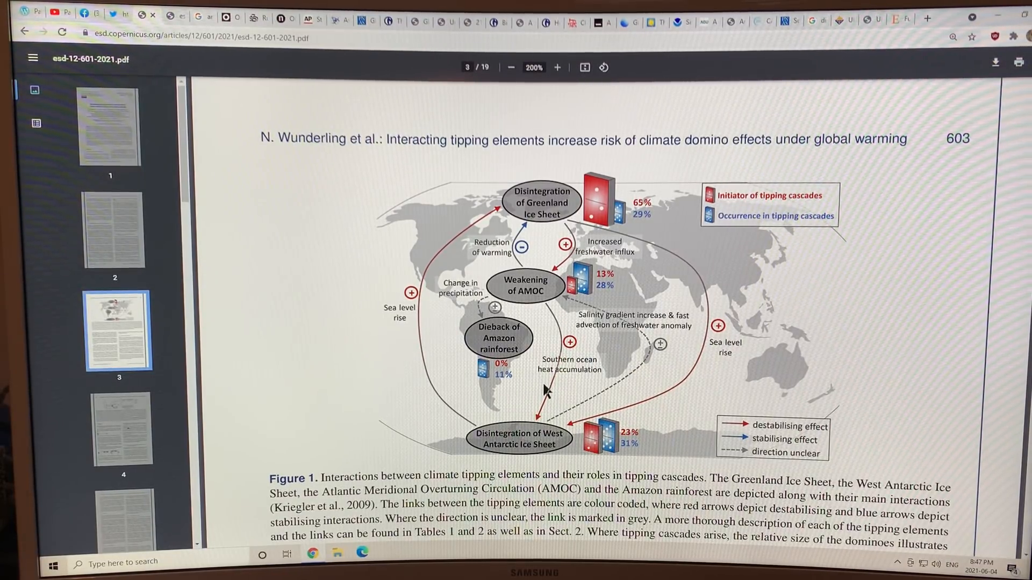
- Scroll to page 604 showing Figure 2's tipping-element schematic and cascade time series
scroll(down, 3)
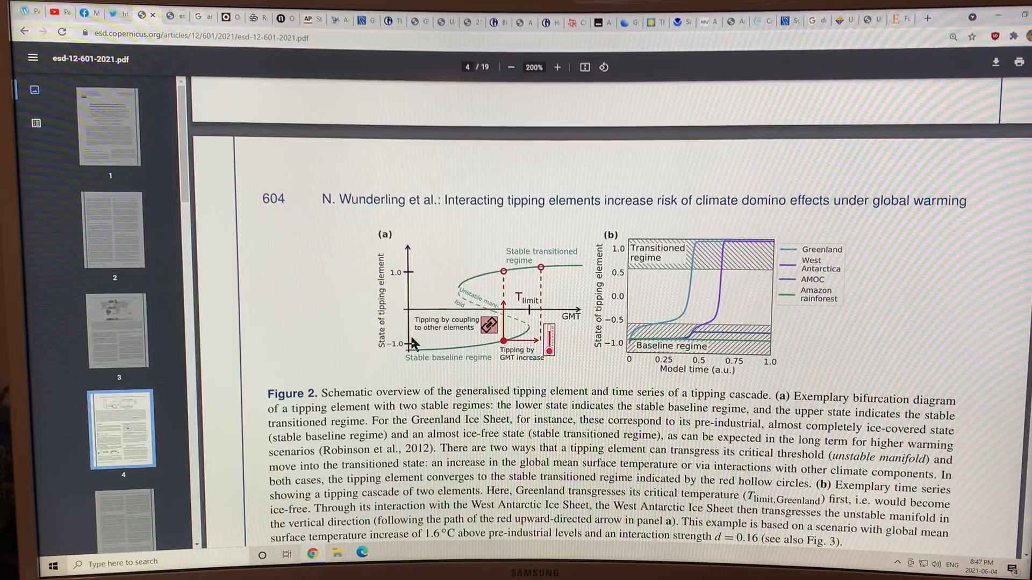
mouse_move(538, 269)
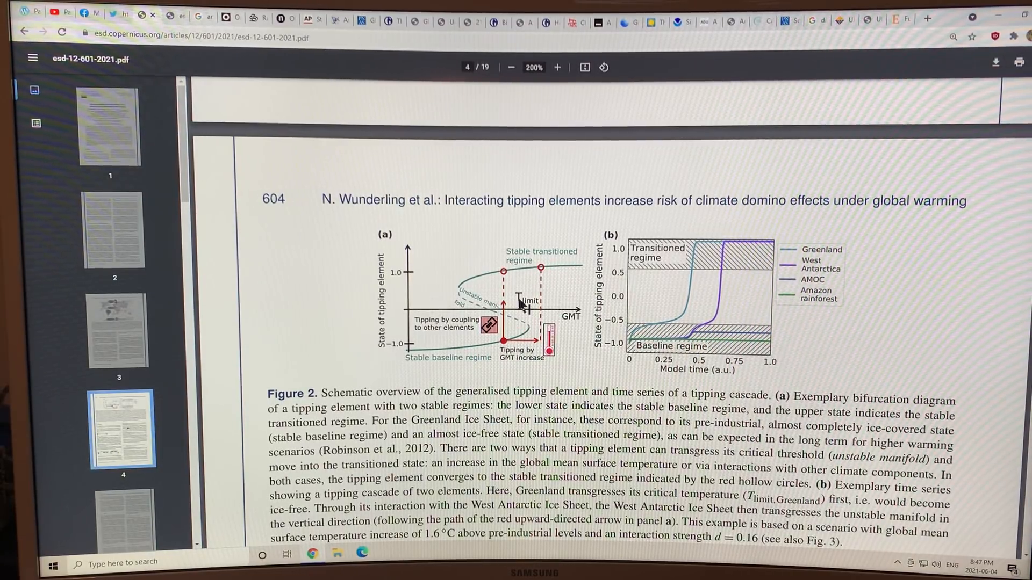
mouse_move(592, 310)
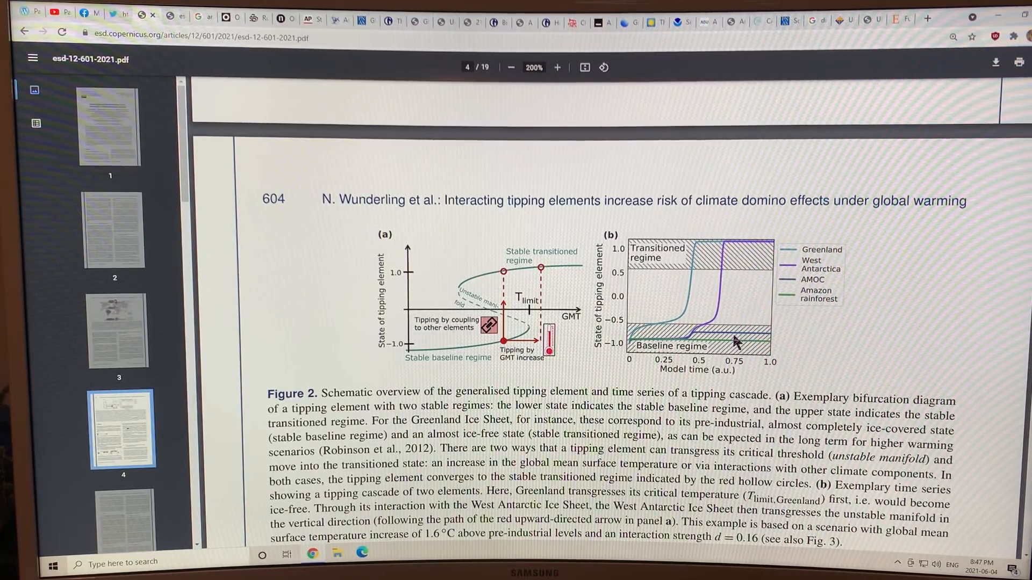
- Select '(Greenland Ice Sheet, West Antarctic Ice Sheet, AMOC, Amazon rainforest)' in the Methods opening, then reach equations (1) and (2)
scroll(down, 3)
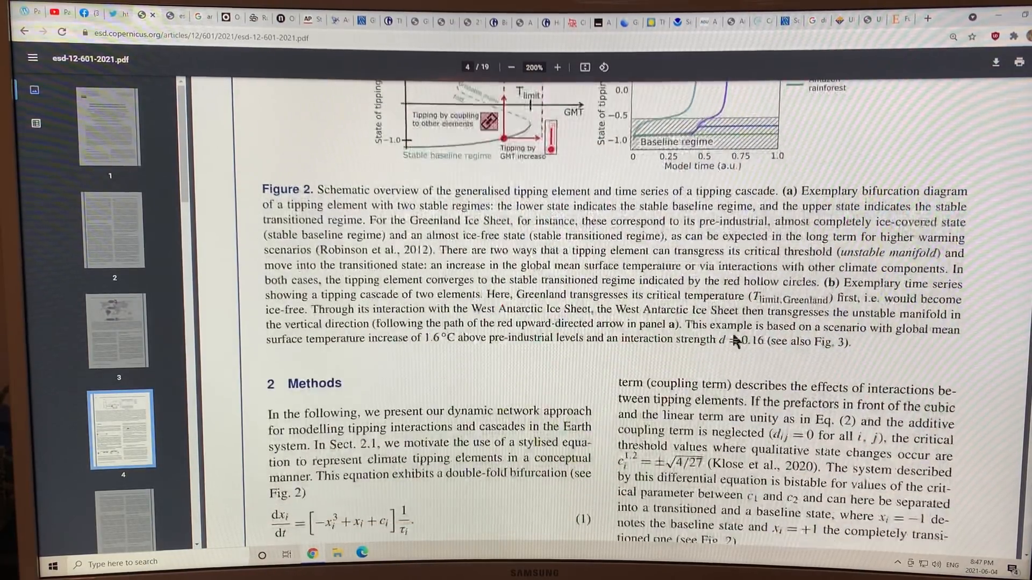
scroll(down, 3)
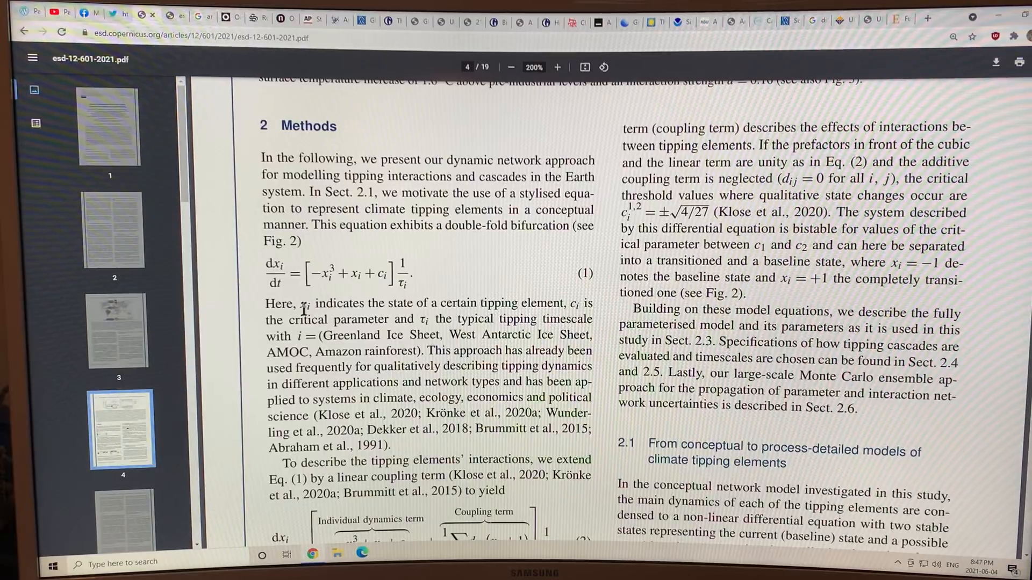
drag(314, 303, 564, 303)
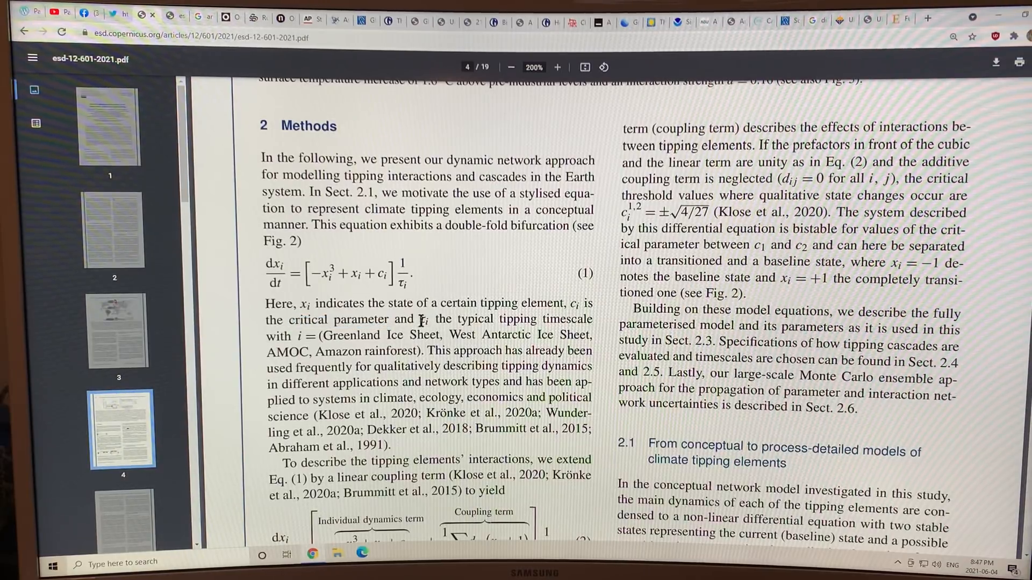
drag(431, 320, 591, 321)
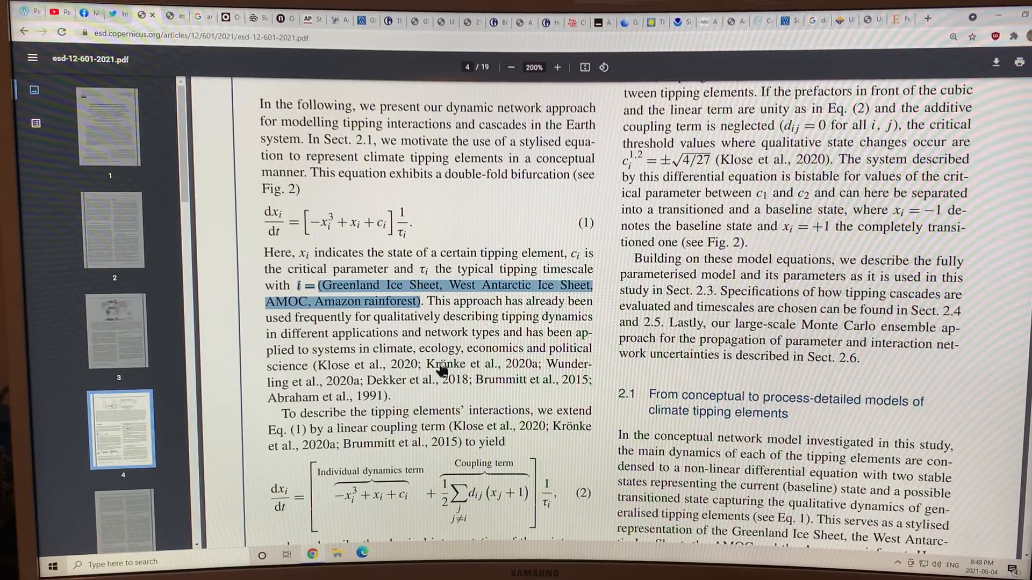
mouse_move(332, 246)
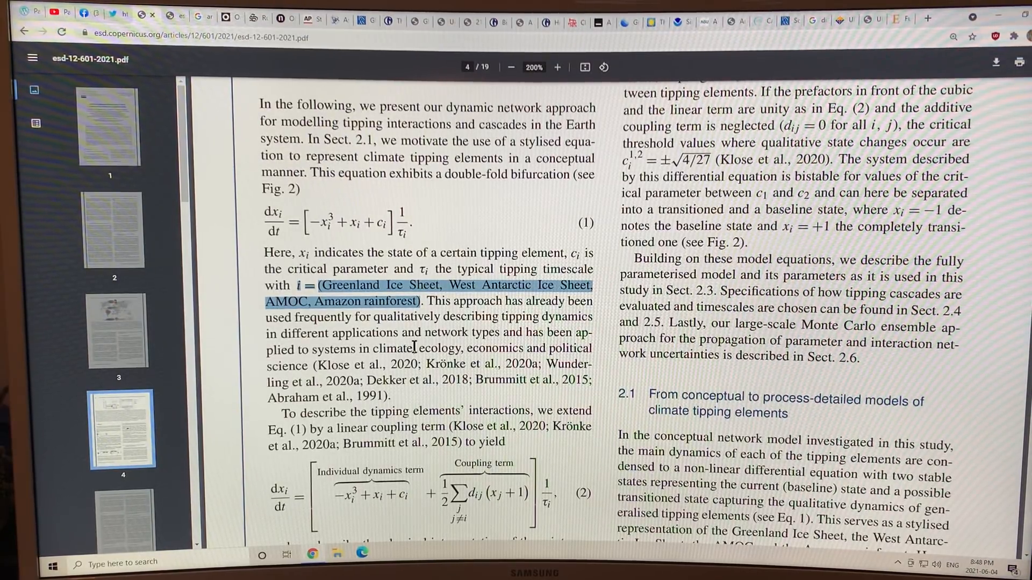
scroll(down, 3)
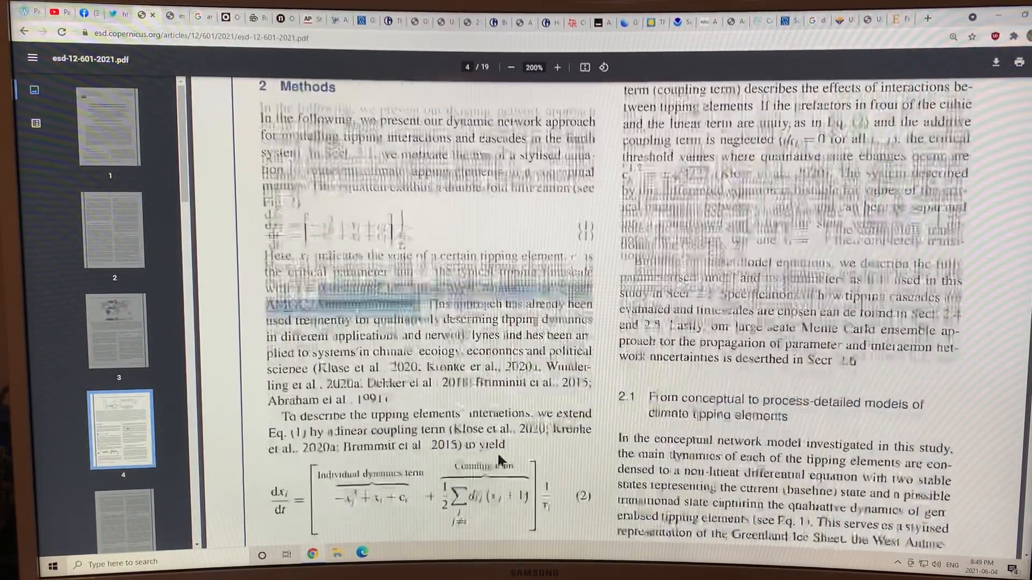
- Scroll through page 5's AMOC and West Antarctic Ice Sheet sections to the top of page 606
scroll(down, 3)
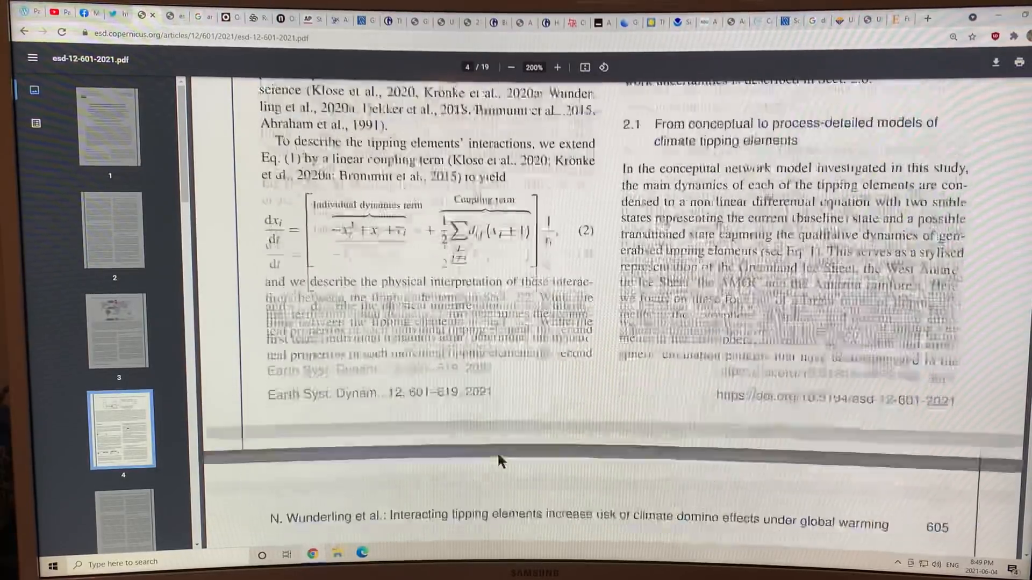
scroll(down, 3)
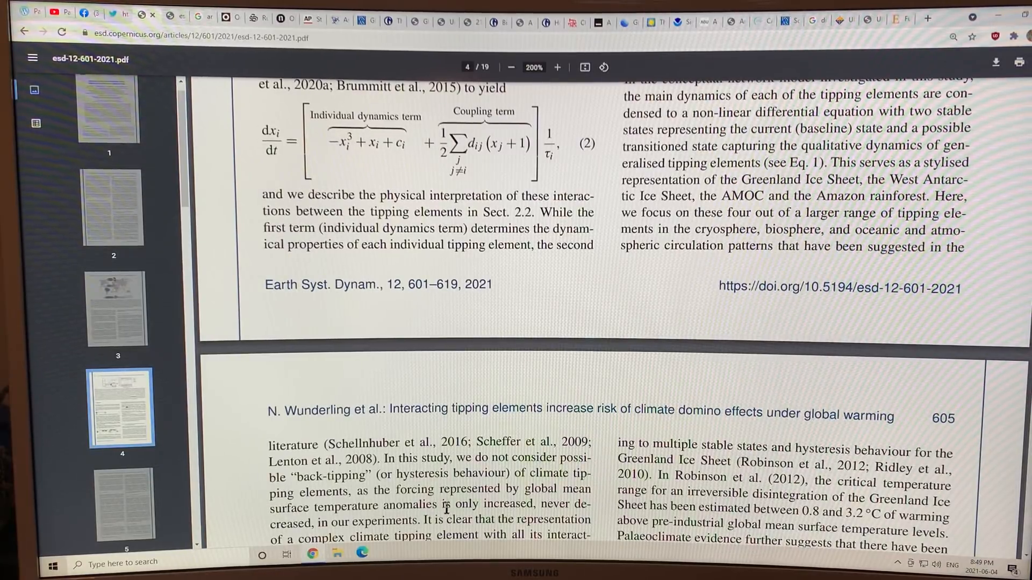
scroll(down, 3)
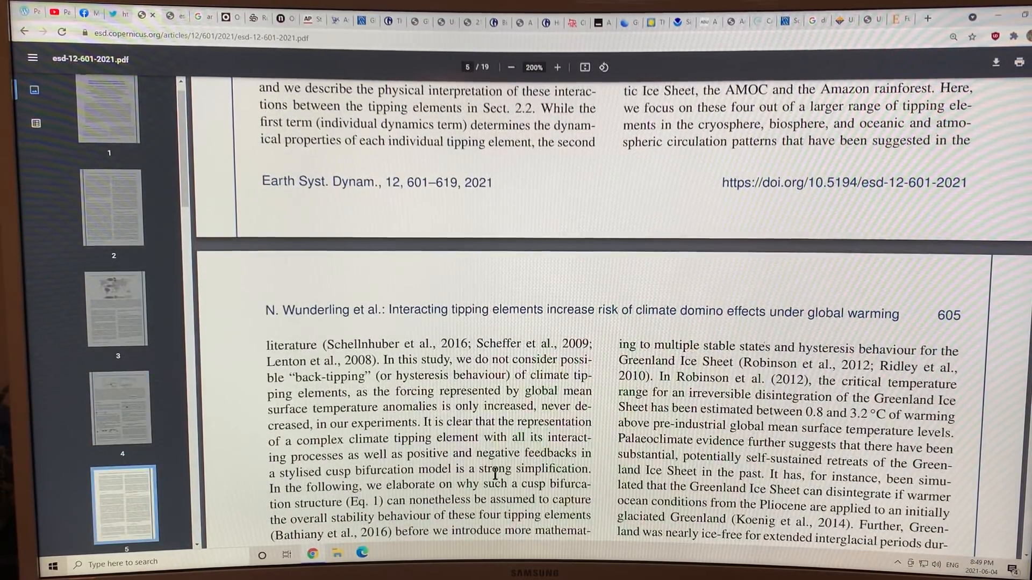
scroll(down, 3)
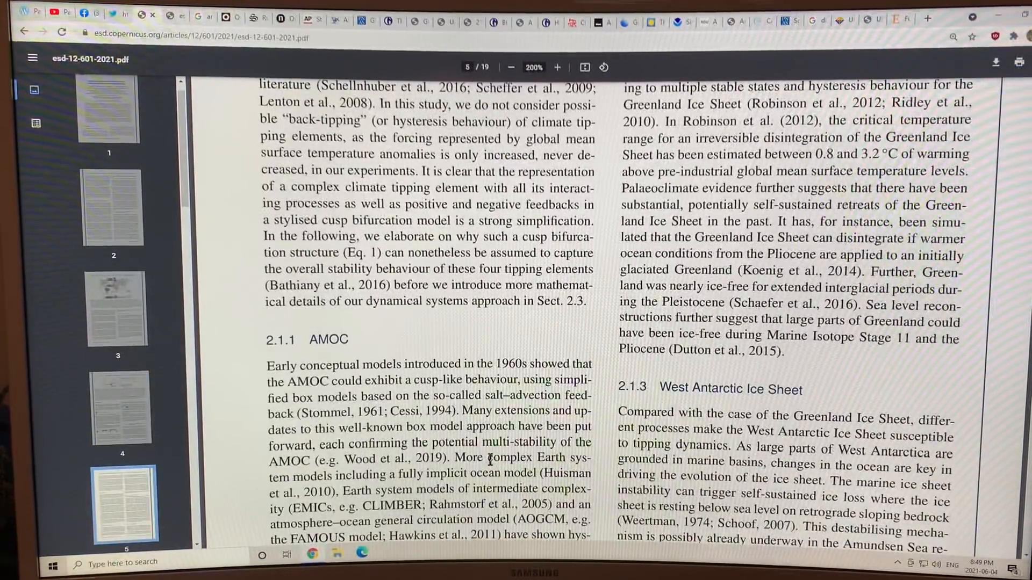
scroll(down, 3)
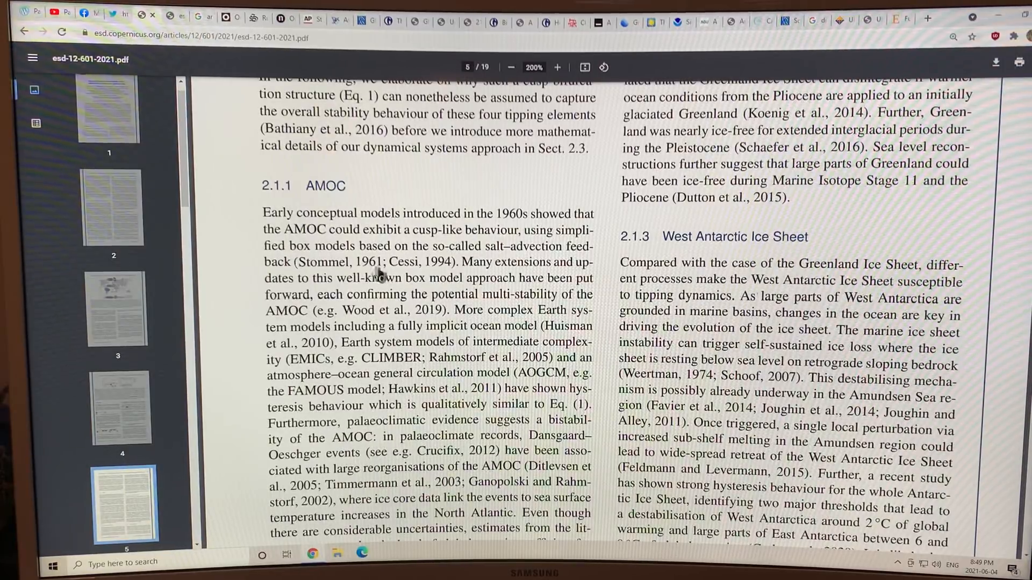
scroll(down, 3)
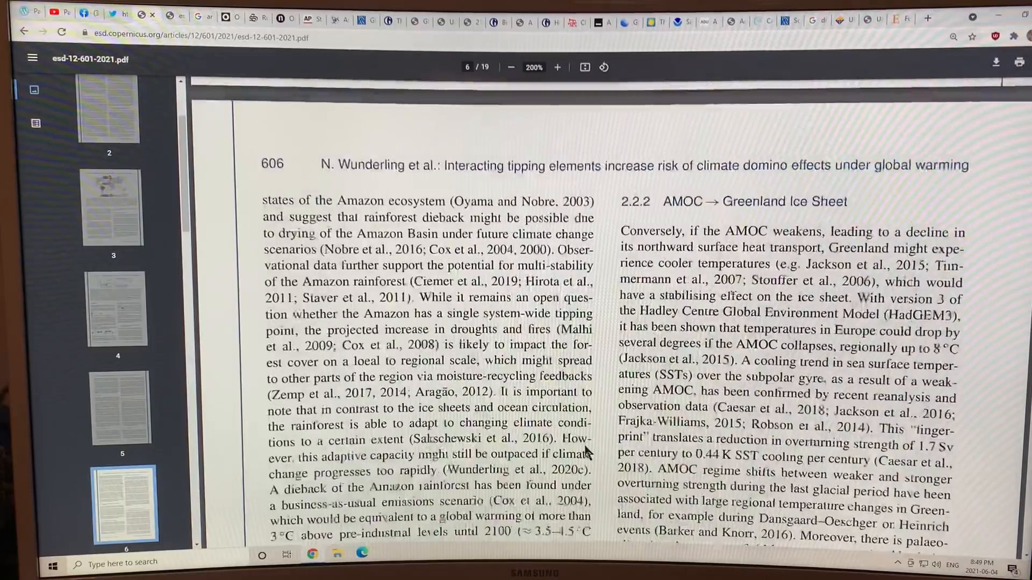
- Scroll into section 2.2's Greenland→AMOC and West Antarctic→AMOC passages and back to page 606's top
scroll(down, 3)
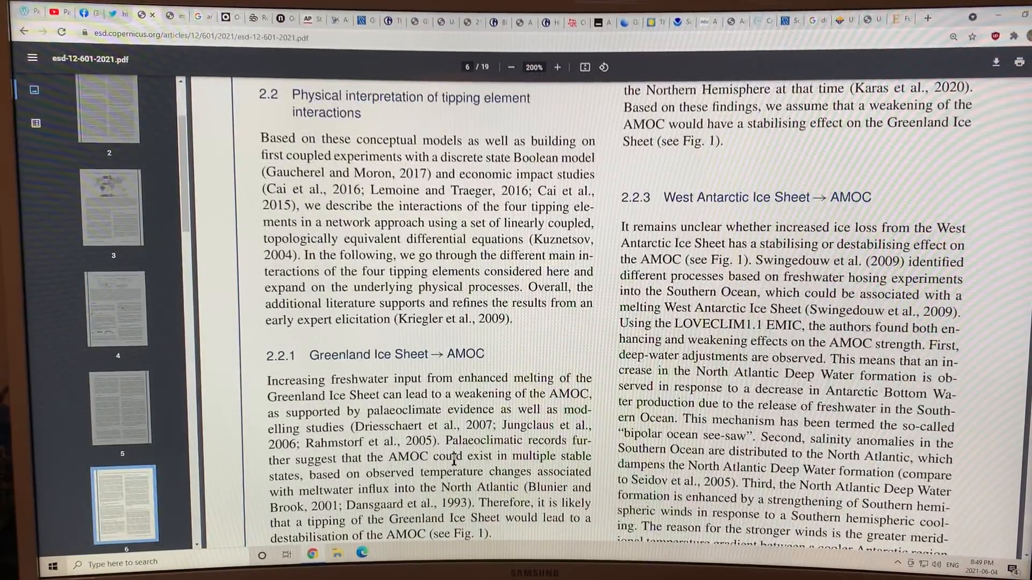
scroll(down, 3)
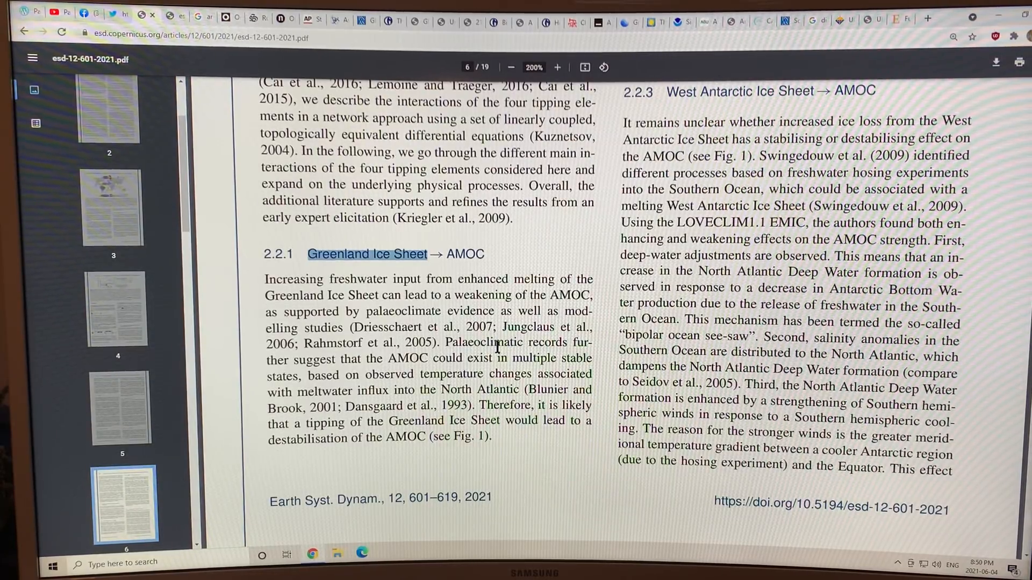
scroll(up, 3)
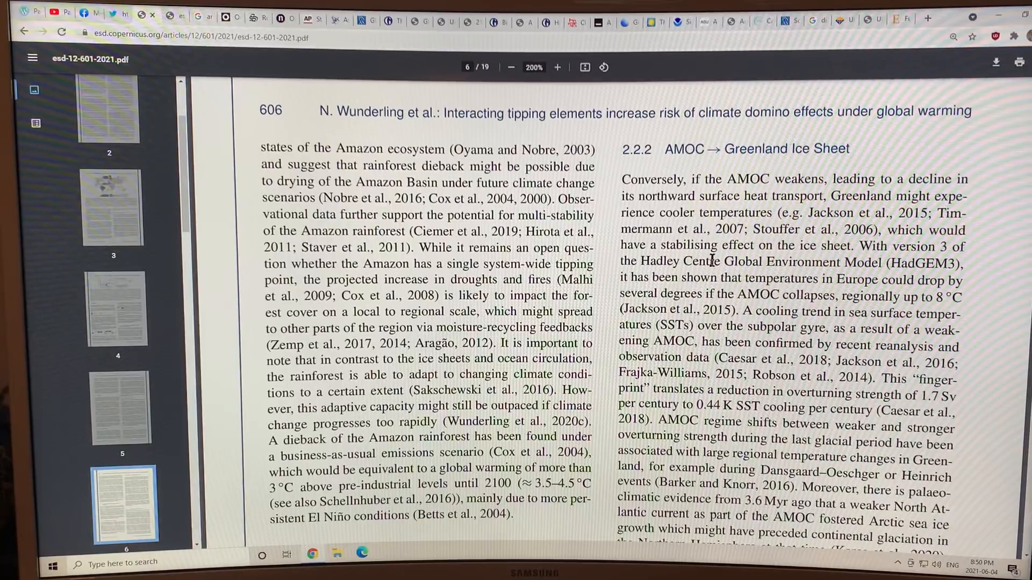
- Select 'stabilising or destabilising effect on the AMOC (see Fig' in section 2.2.3 and read further down page 6
scroll(down, 3)
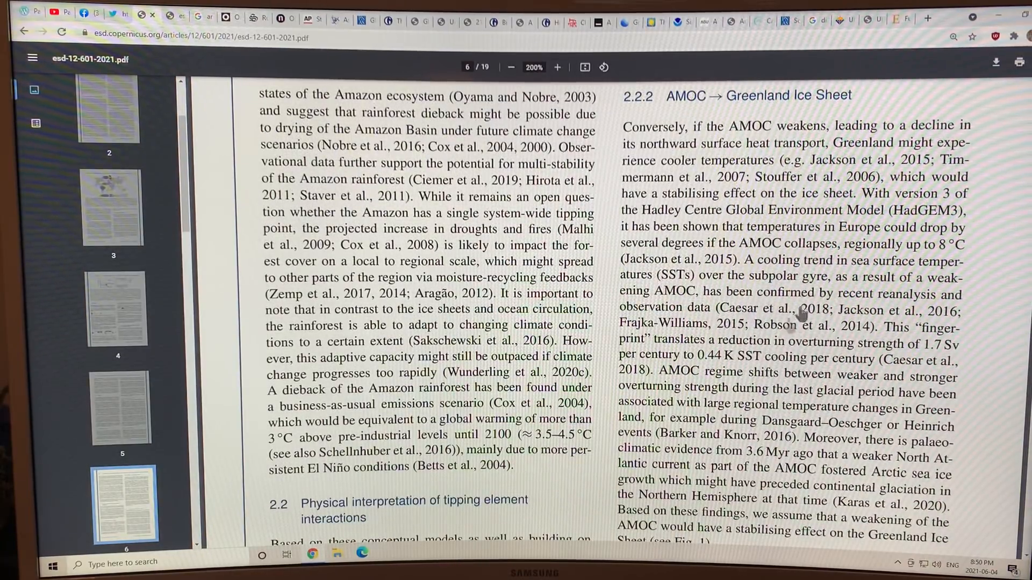
scroll(down, 3)
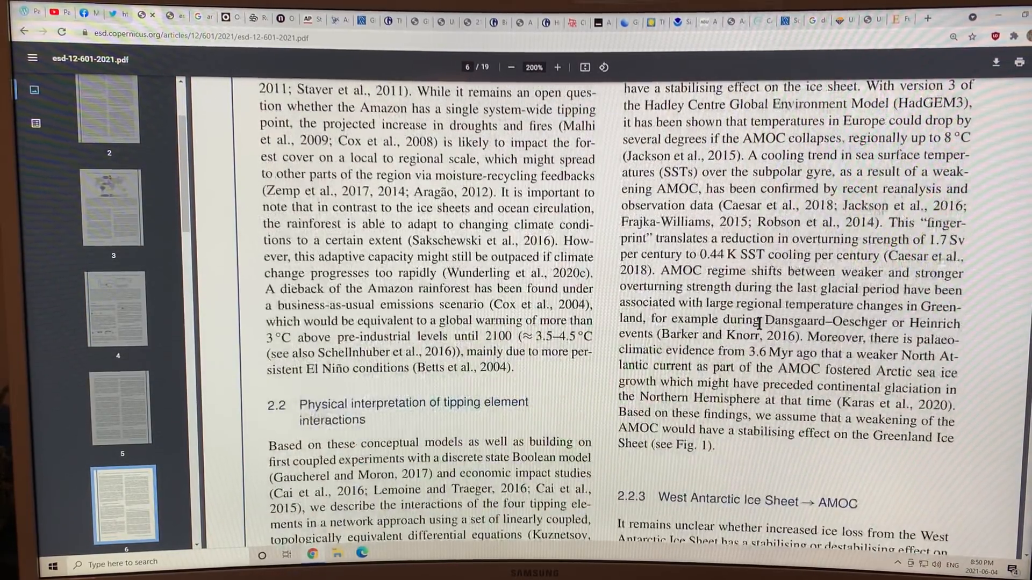
scroll(down, 3)
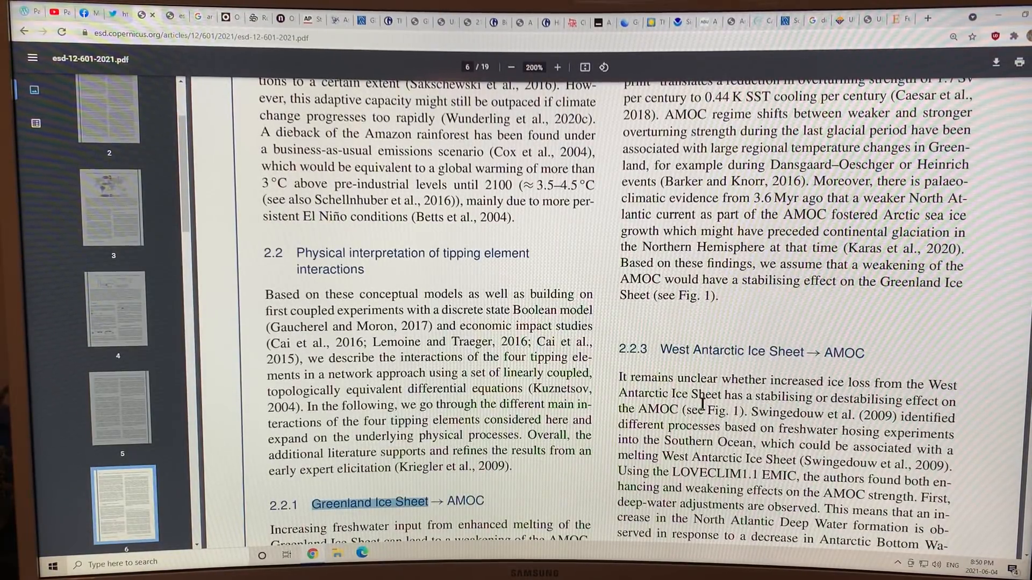
scroll(down, 3)
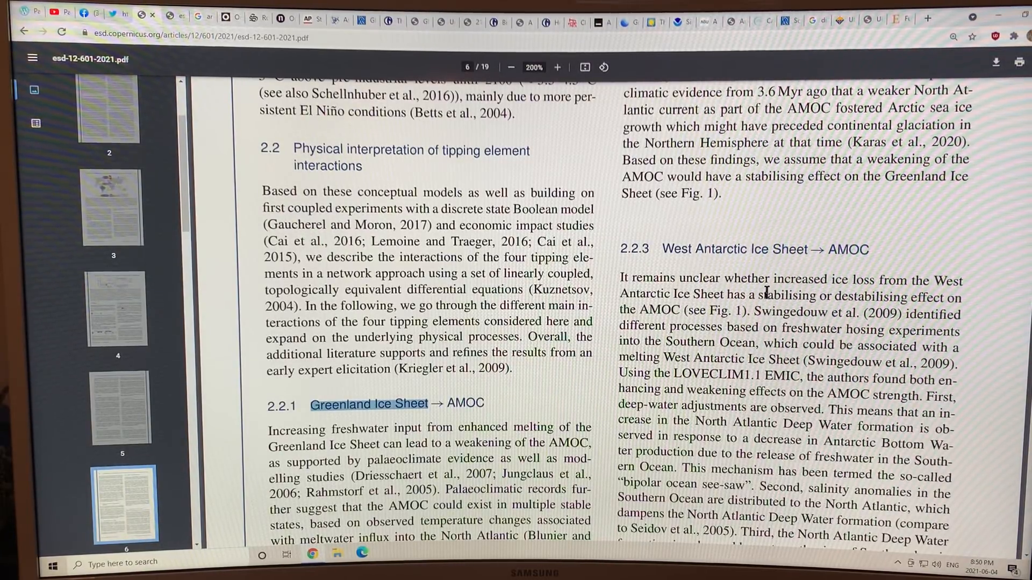
drag(756, 297, 934, 297)
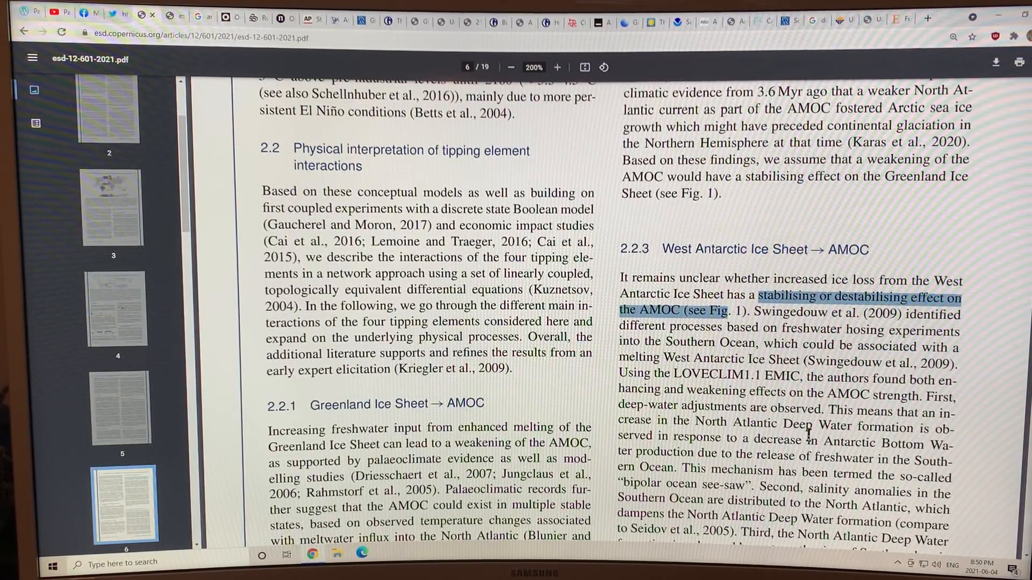
scroll(down, 3)
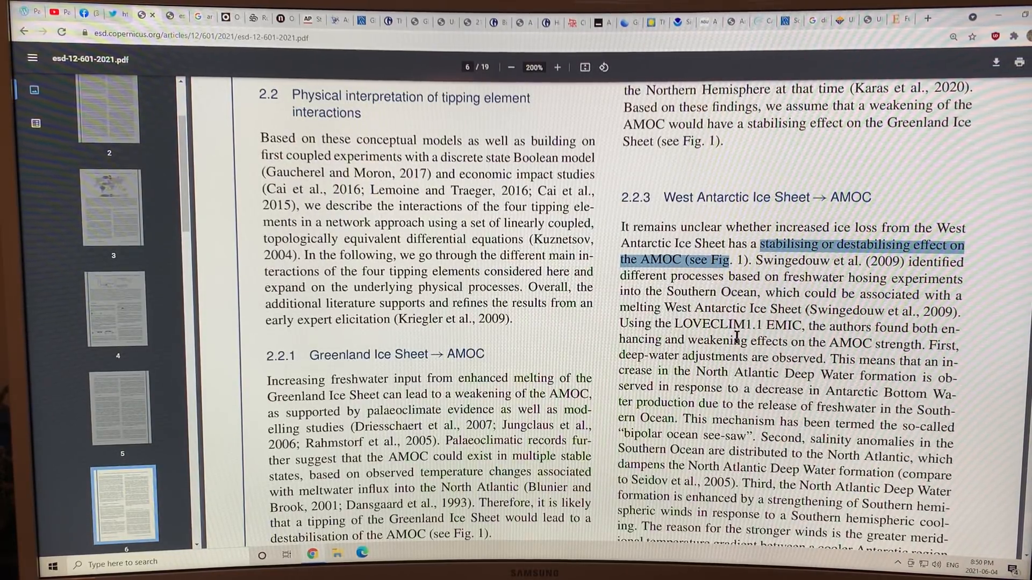
scroll(down, 3)
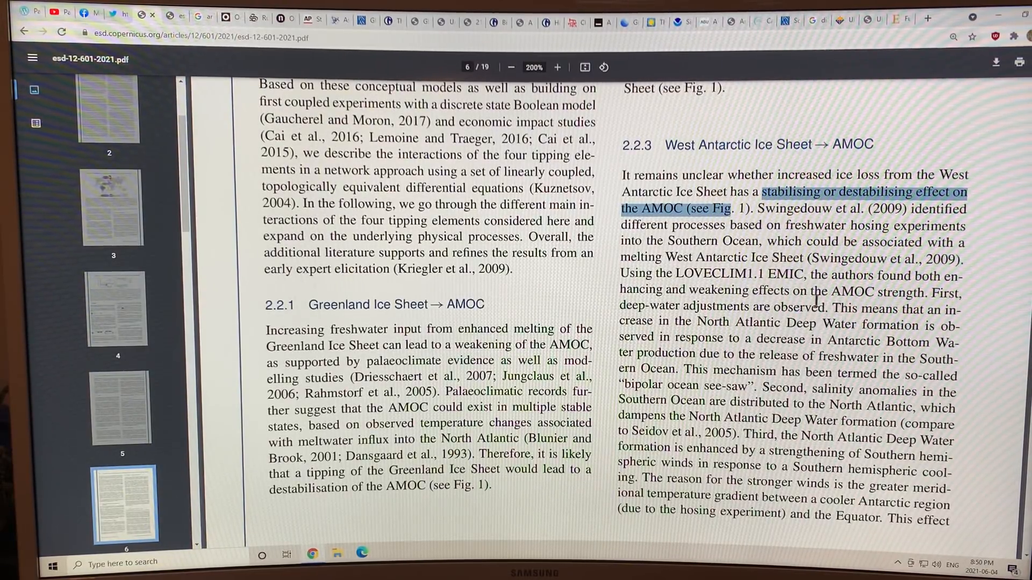
- Highlight 'deep-water adjustments', 'bipolar ocean see-saw' and the strengthened Southern hemispheric winds passage
double_click(711, 308)
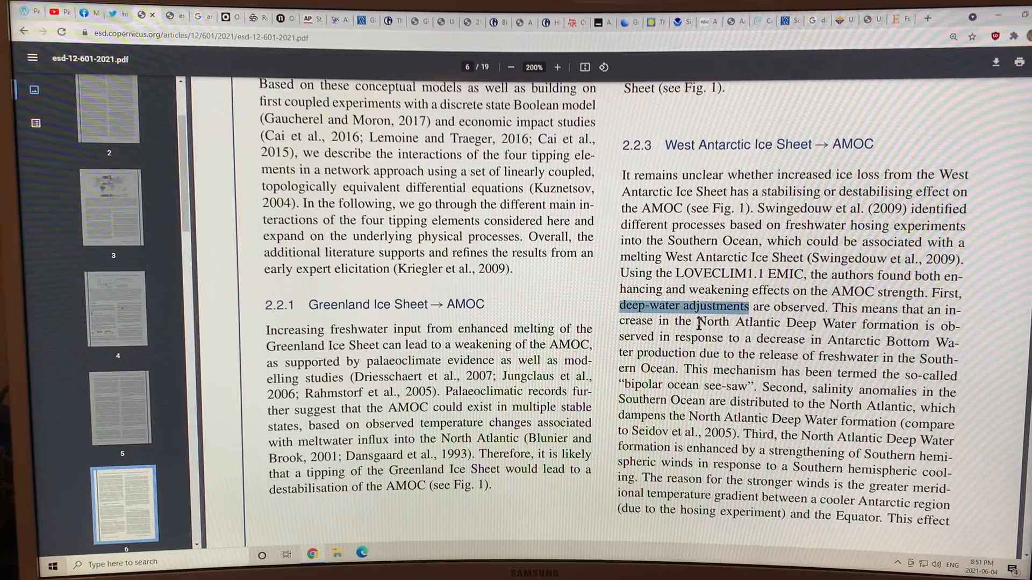
drag(697, 325, 928, 325)
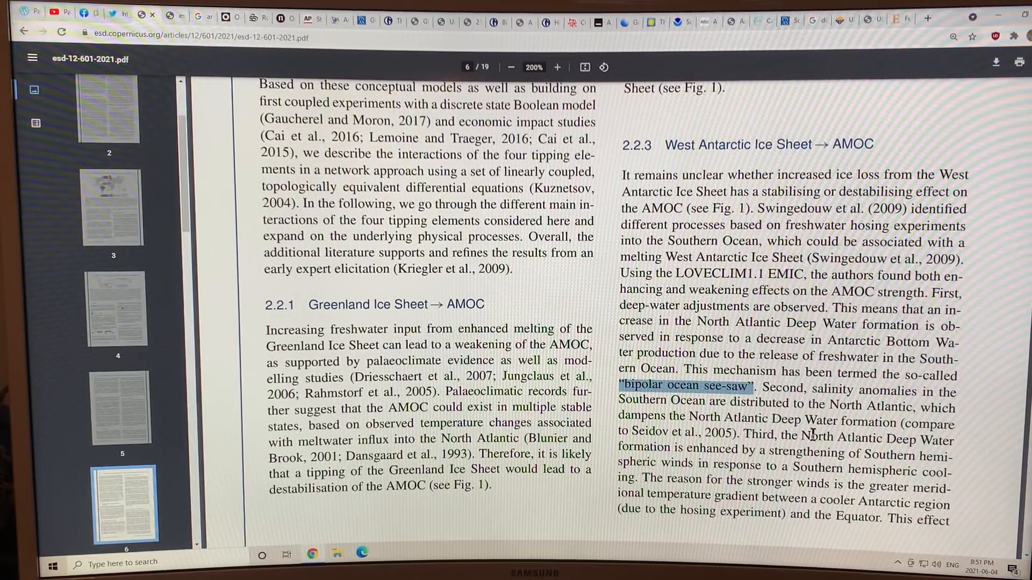
scroll(down, 3)
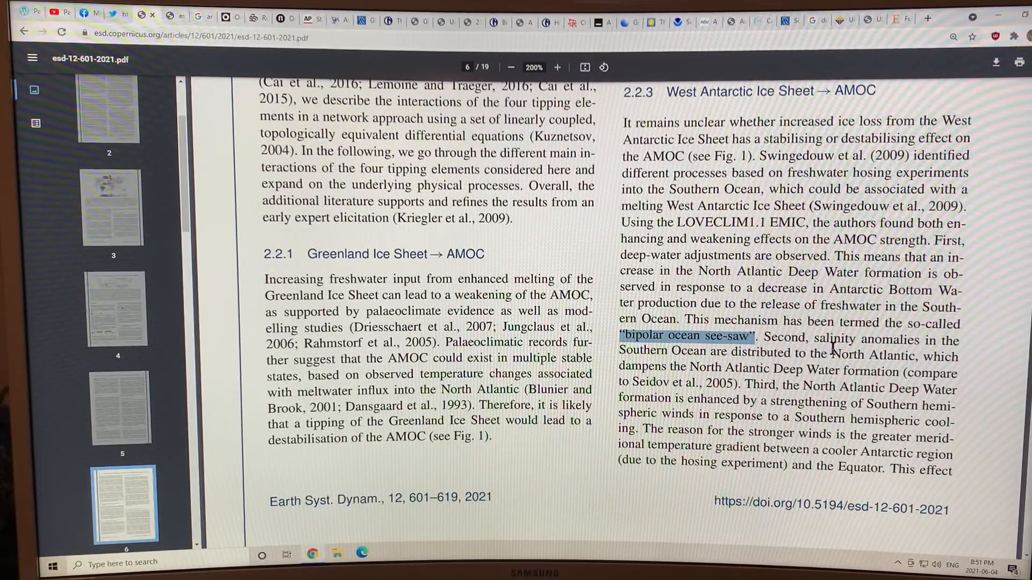
scroll(down, 3)
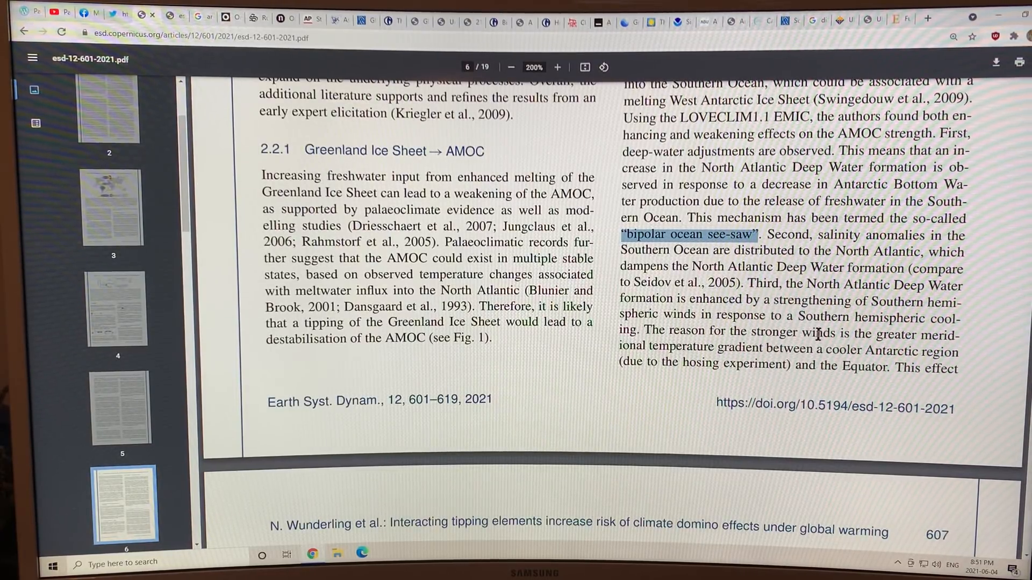
mouse_move(782, 307)
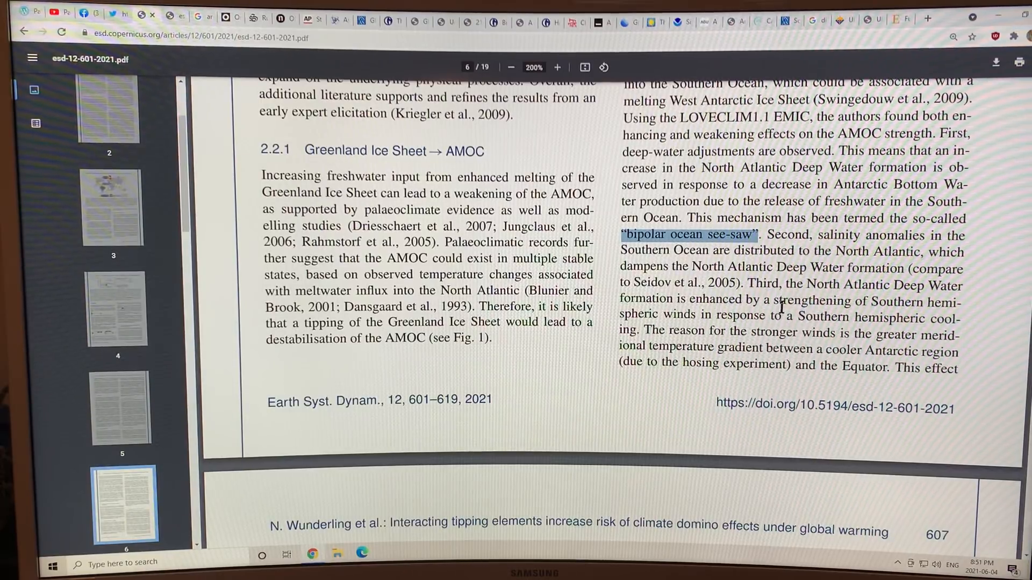
drag(775, 301, 961, 300)
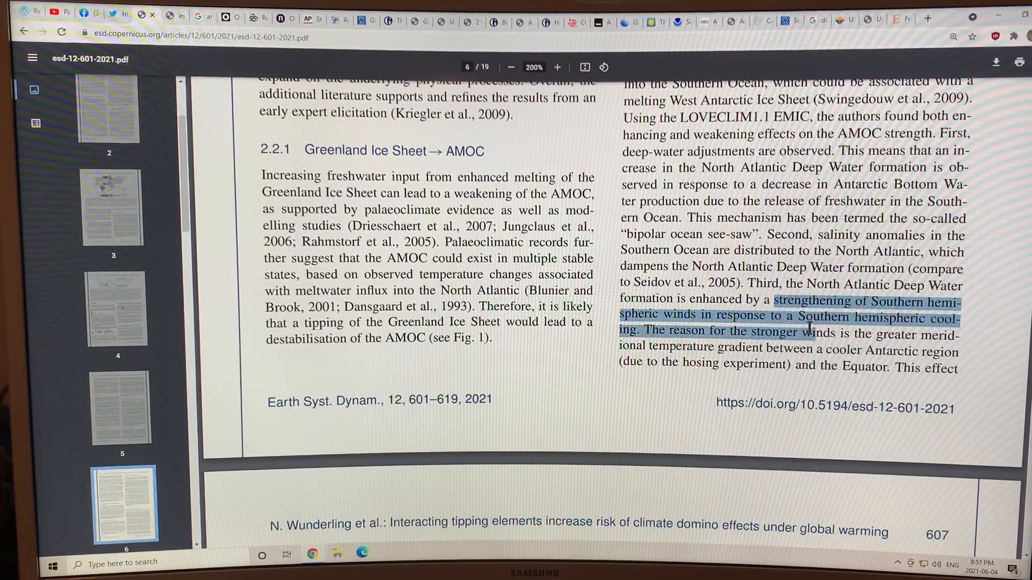
- Scroll on to page 7's Greenland–West Antarctic Ice Sheet subsection 2.2.5
scroll(down, 3)
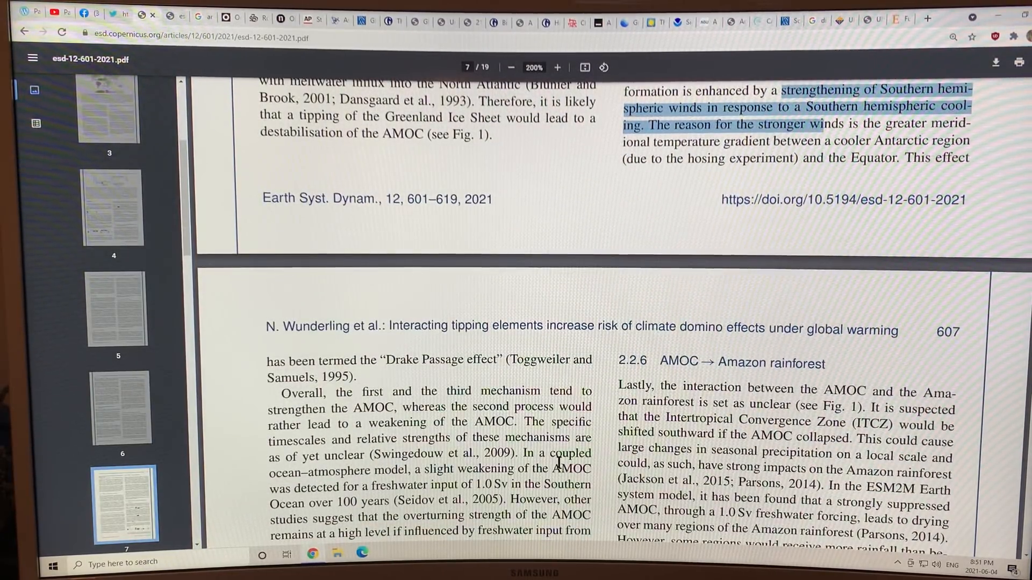
scroll(down, 3)
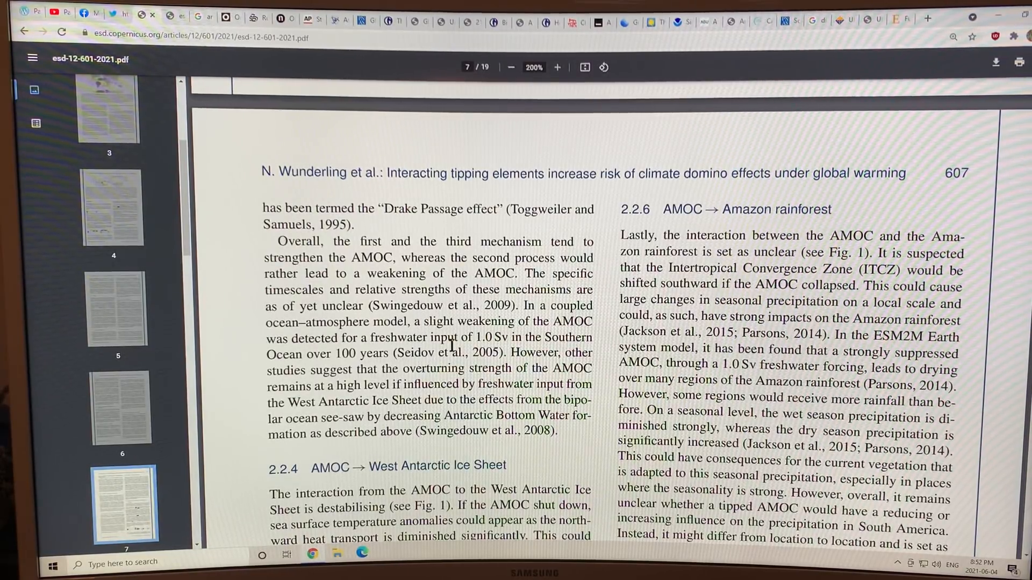
scroll(down, 3)
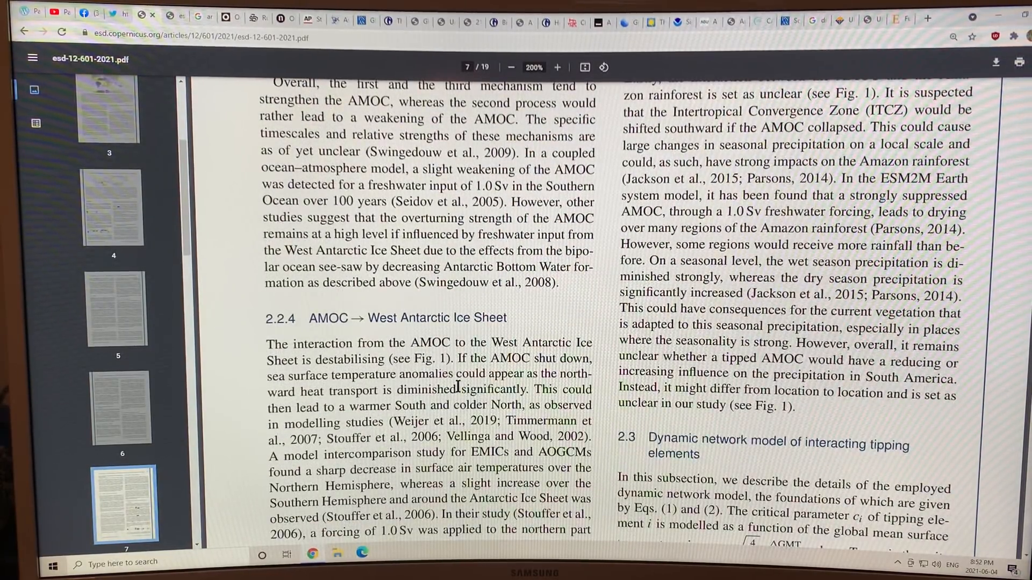
scroll(down, 3)
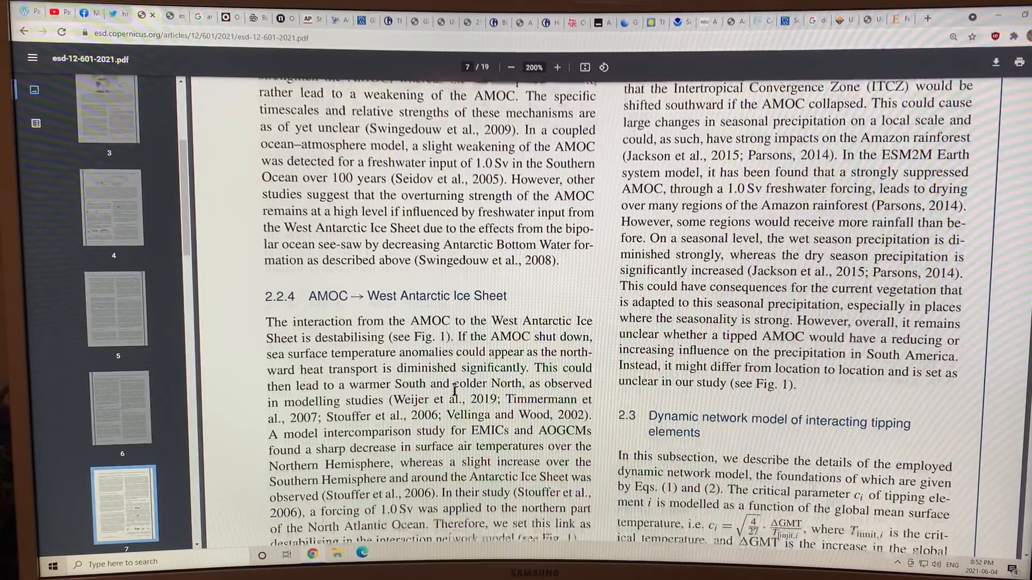
scroll(down, 3)
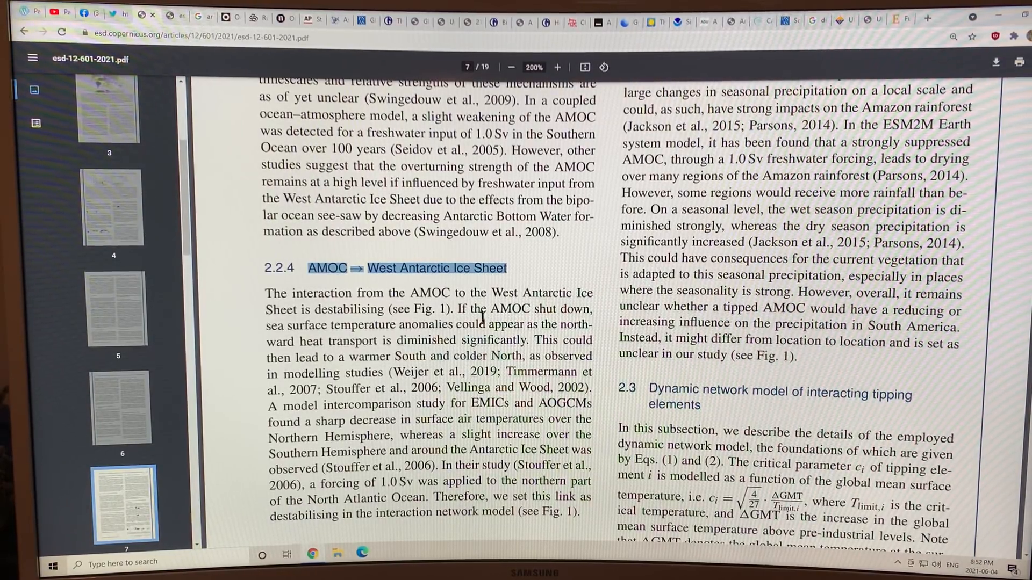
scroll(down, 3)
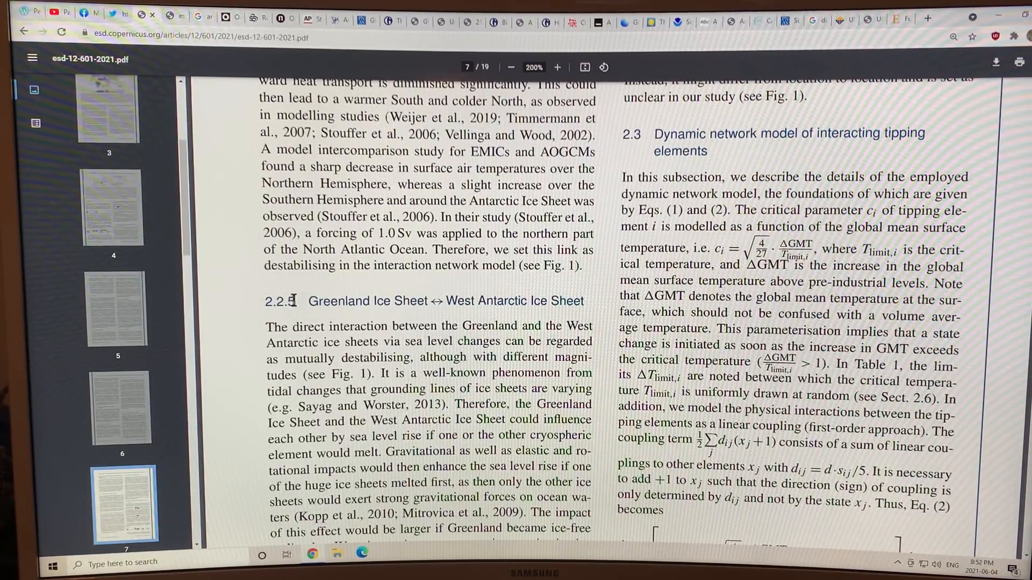
- Select 'Greenland Ice Sheet' in the 2.2.5 heading and continue to equation (3)
drag(308, 301, 428, 301)
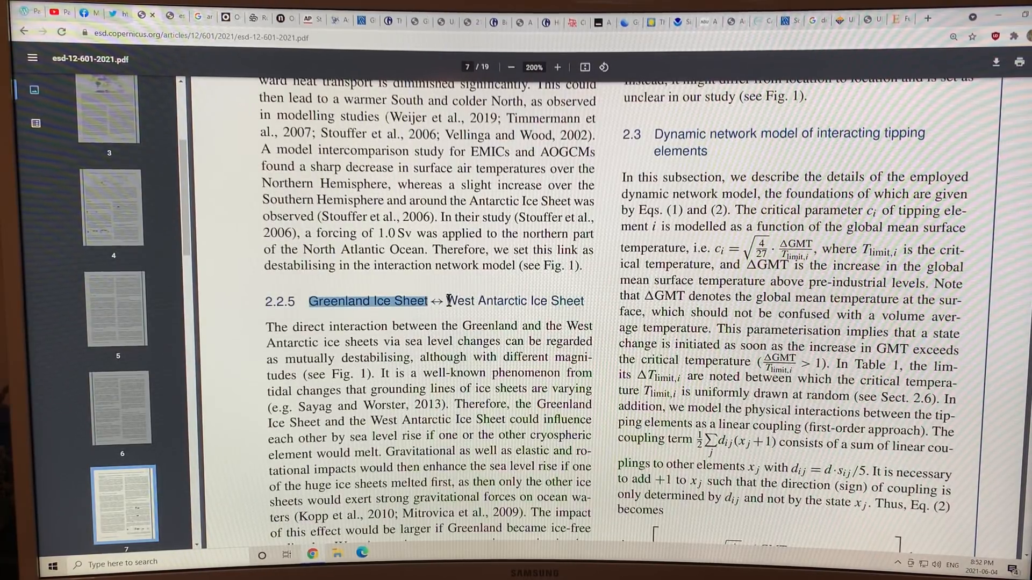
drag(446, 301, 556, 301)
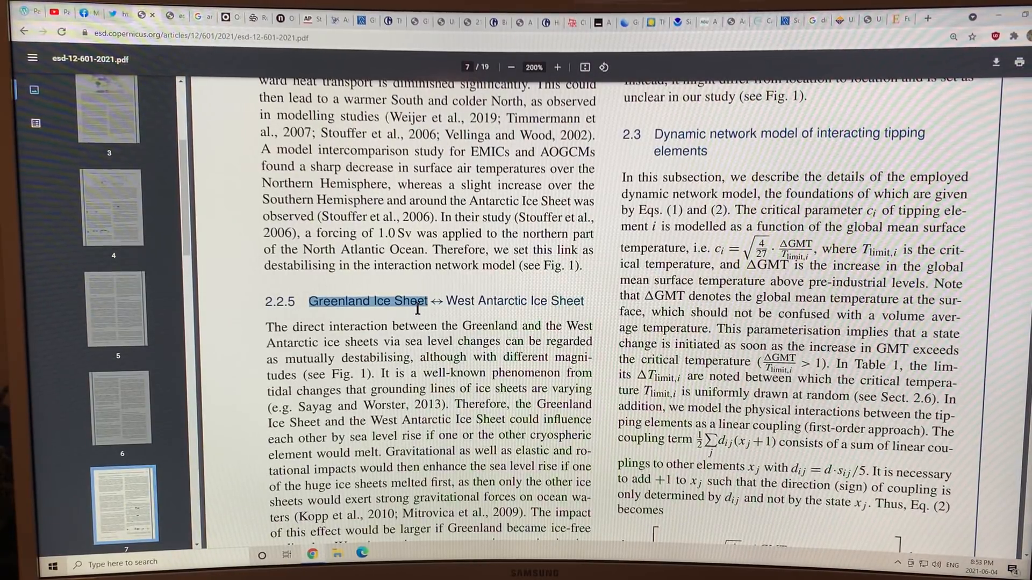
mouse_move(445, 307)
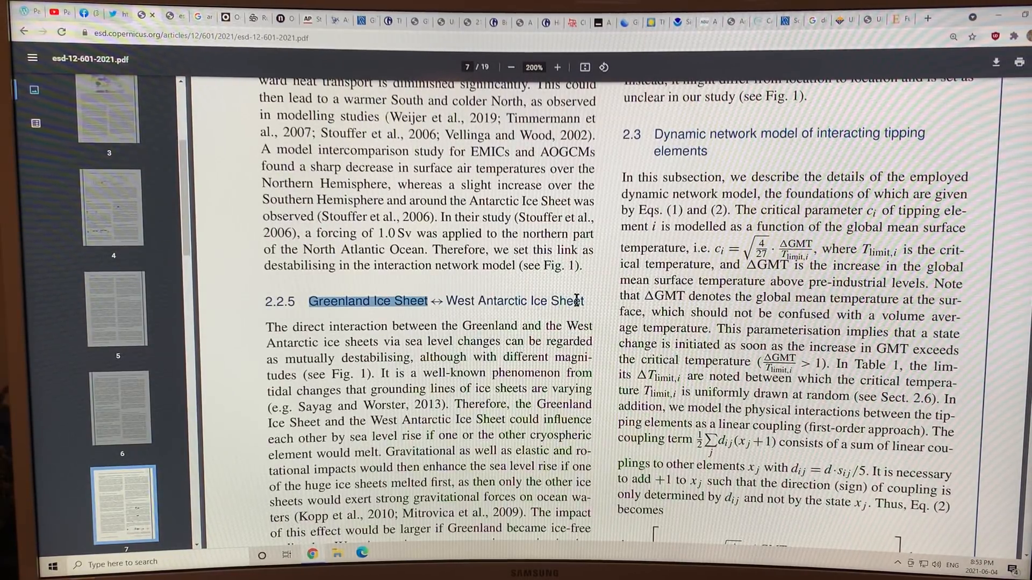
scroll(down, 3)
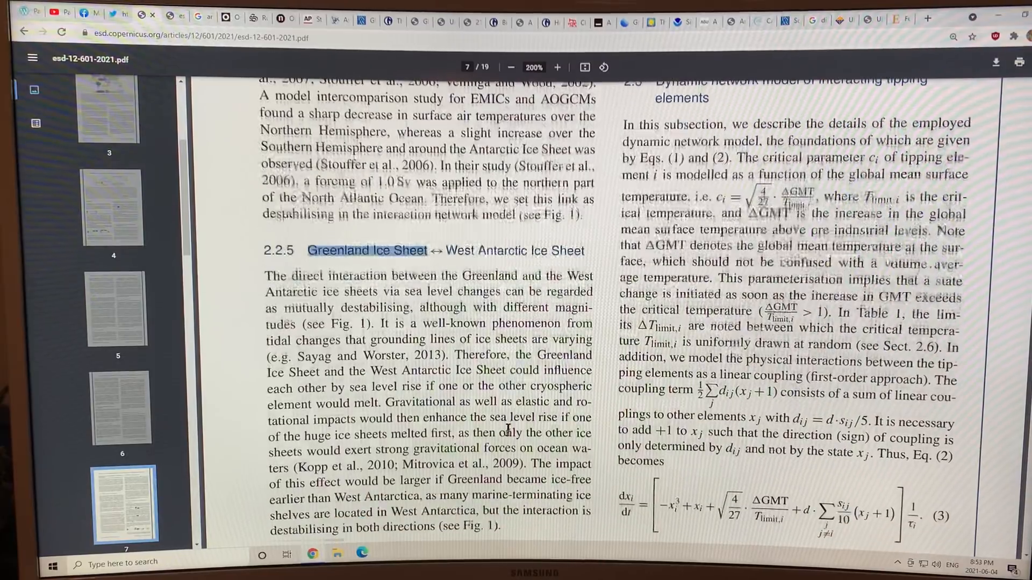
- Highlight 'Gravitational' and 'rotational impacts' in section 2.2.5, then move to the 2.2.6 AMOC → Amazon rainforest heading
double_click(417, 403)
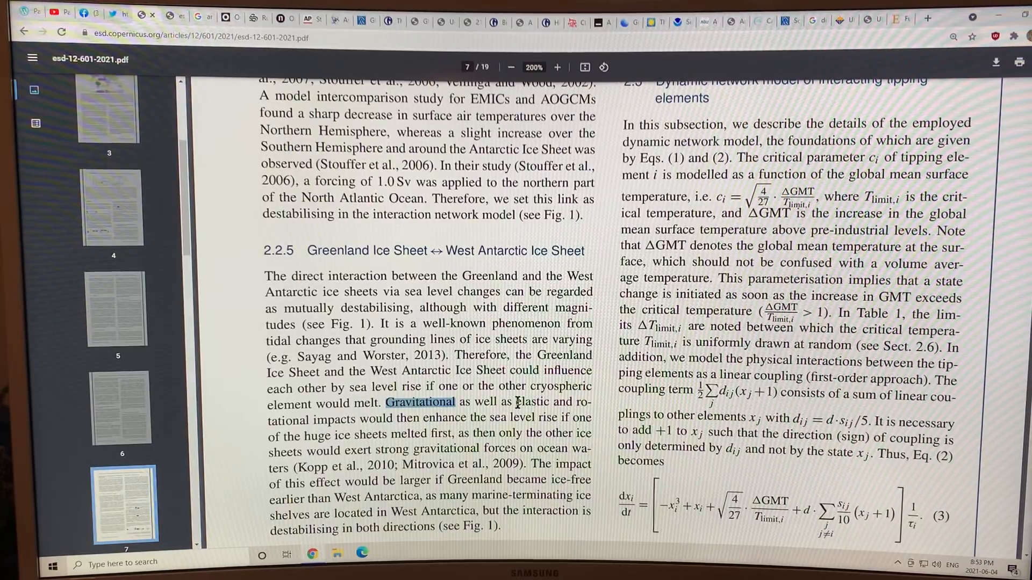
double_click(527, 402)
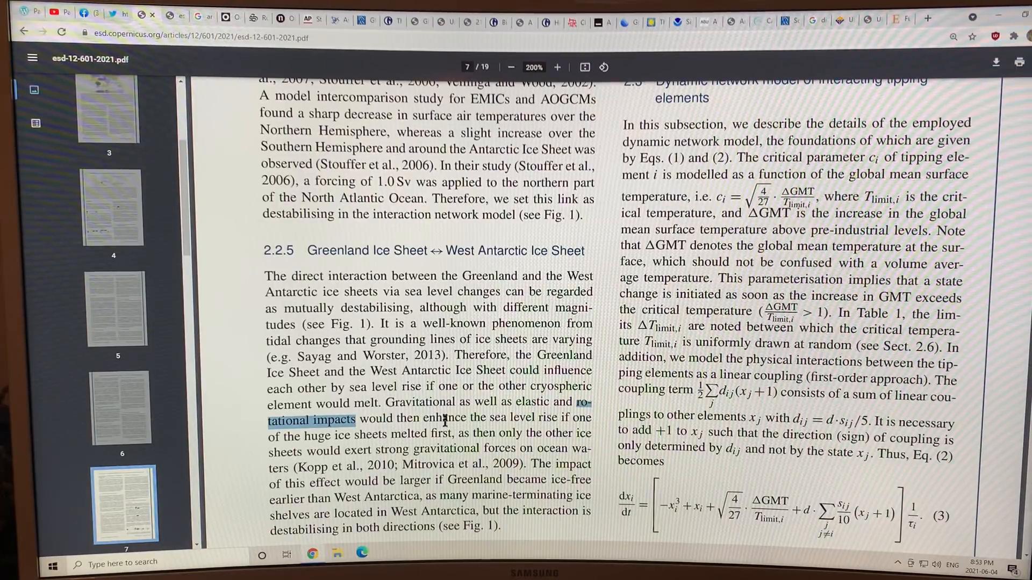
mouse_move(415, 423)
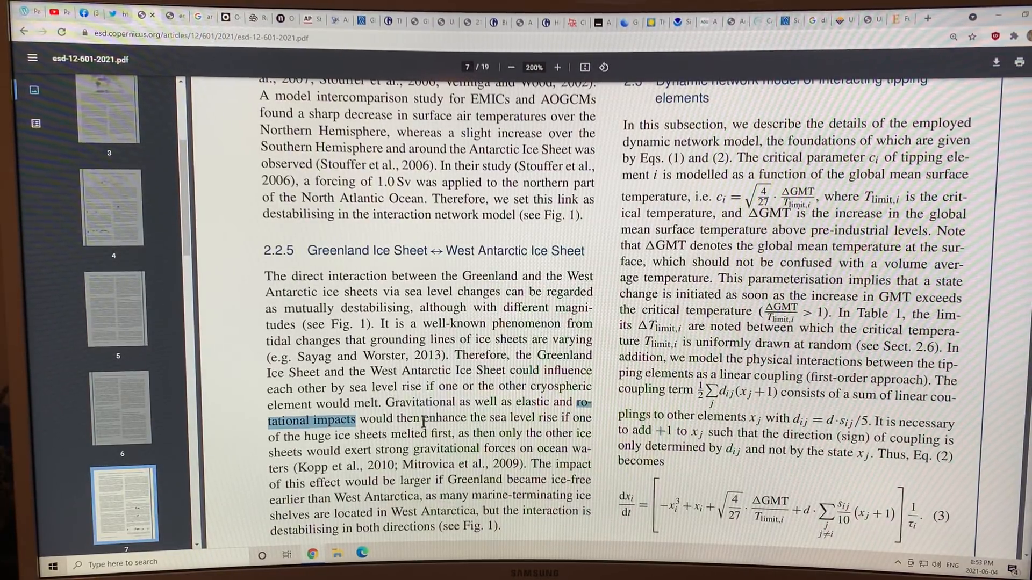
scroll(down, 3)
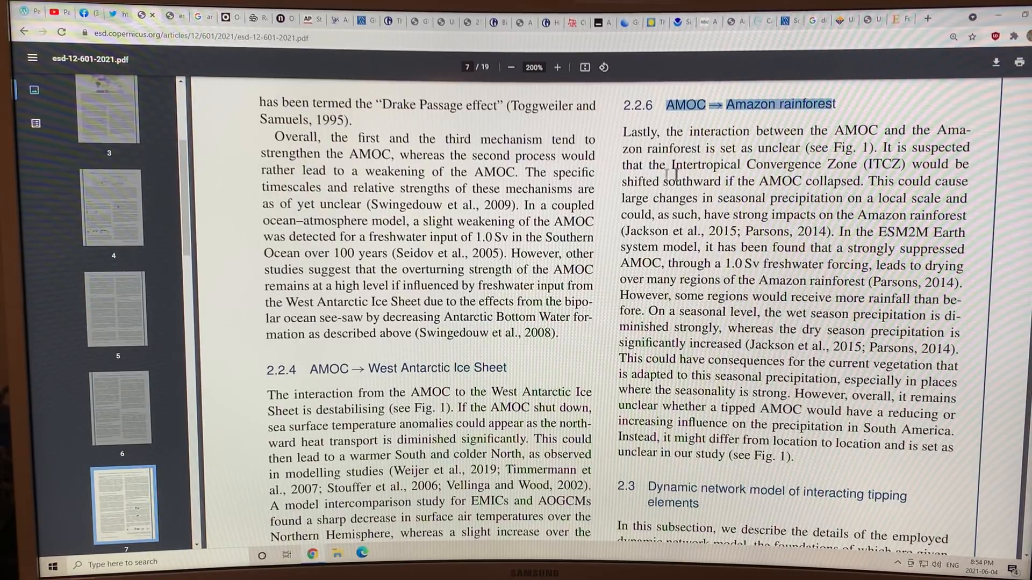
- Mark the ITCZ-shift, local seasonal precipitation, weaker wet-season and increased dry-season precipitation passages on page 7
drag(669, 164, 914, 163)
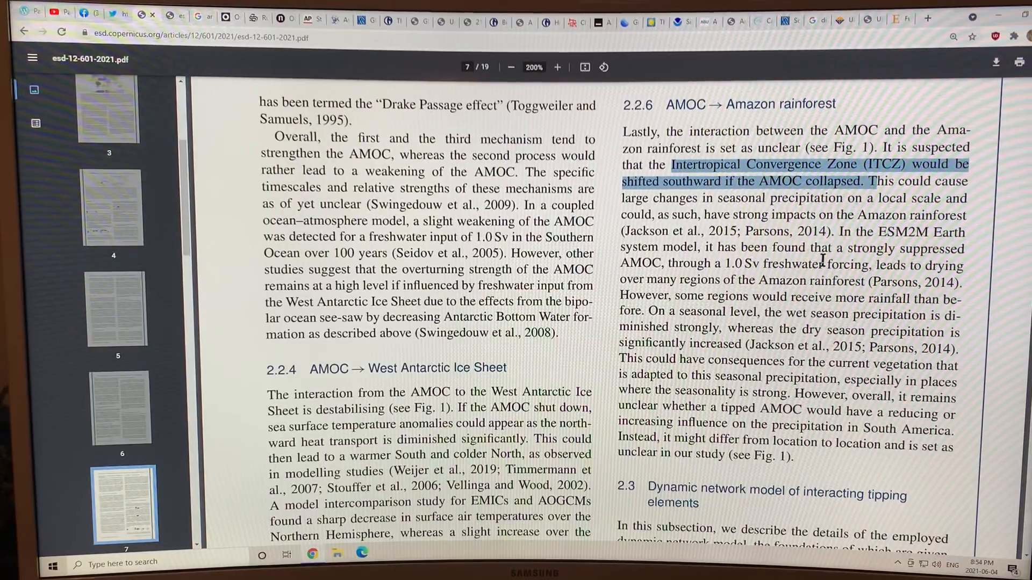
scroll(down, 3)
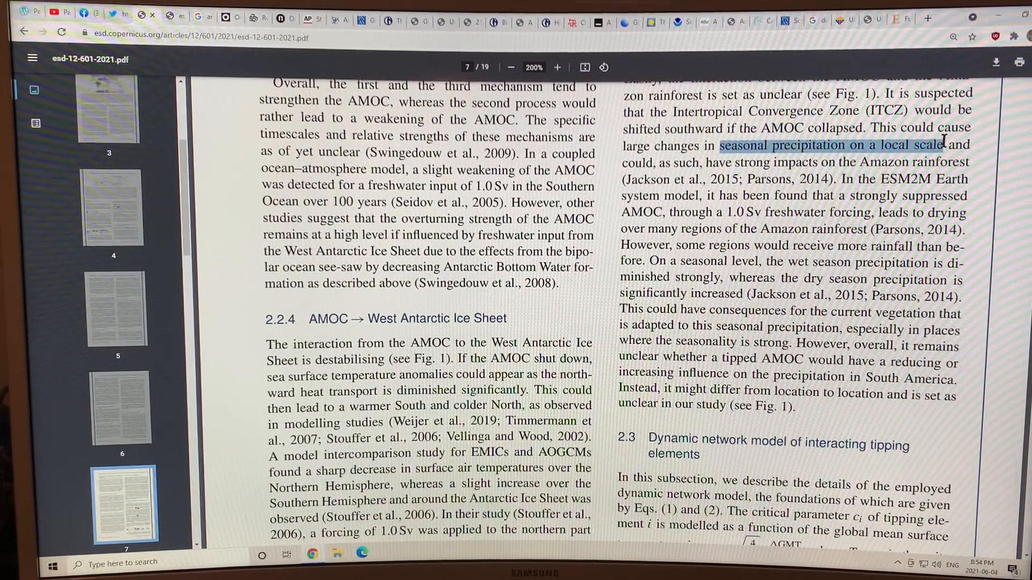
drag(944, 145, 964, 162)
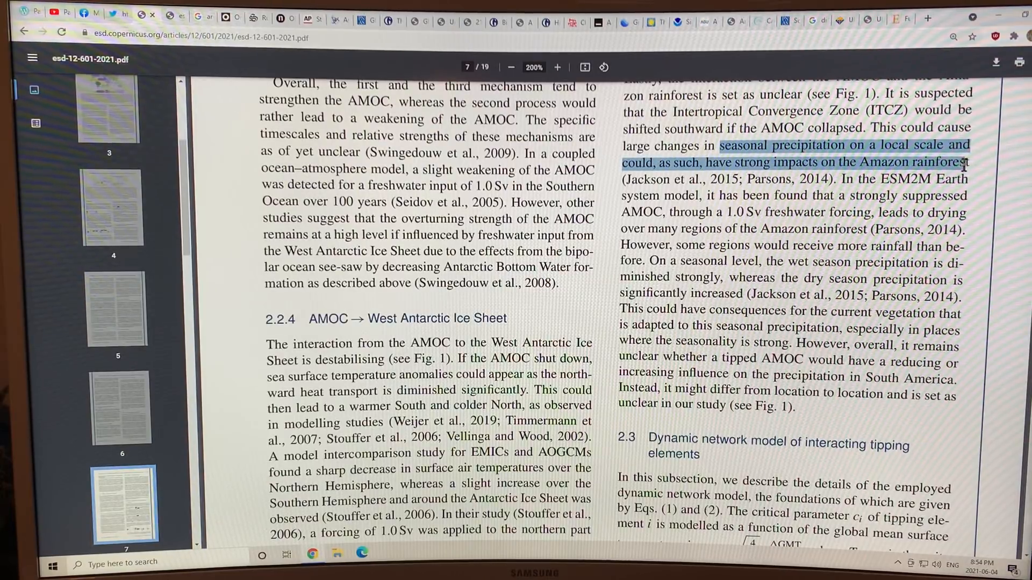
drag(965, 163, 965, 178)
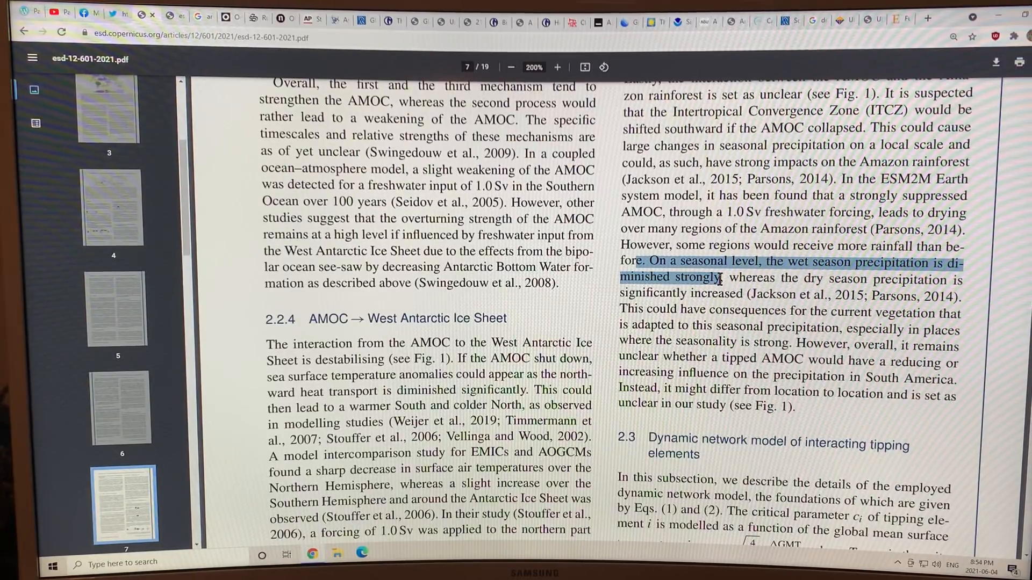
drag(722, 277, 921, 279)
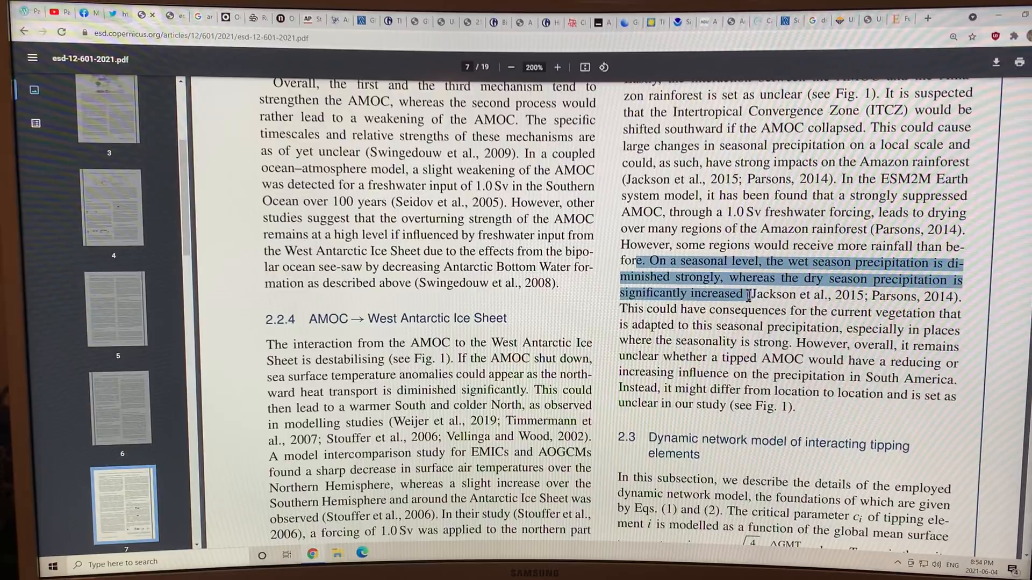
mouse_move(774, 344)
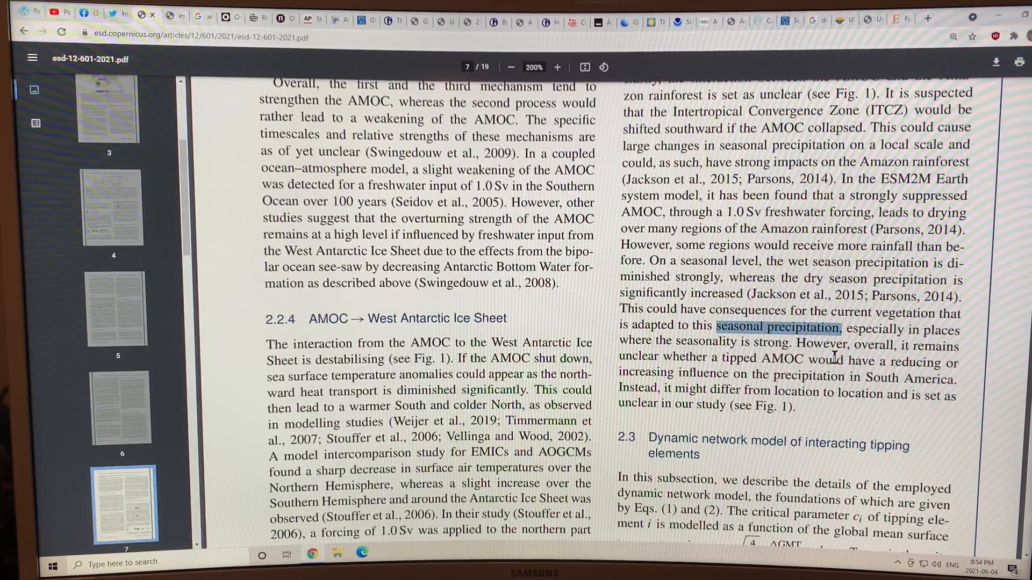
scroll(down, 3)
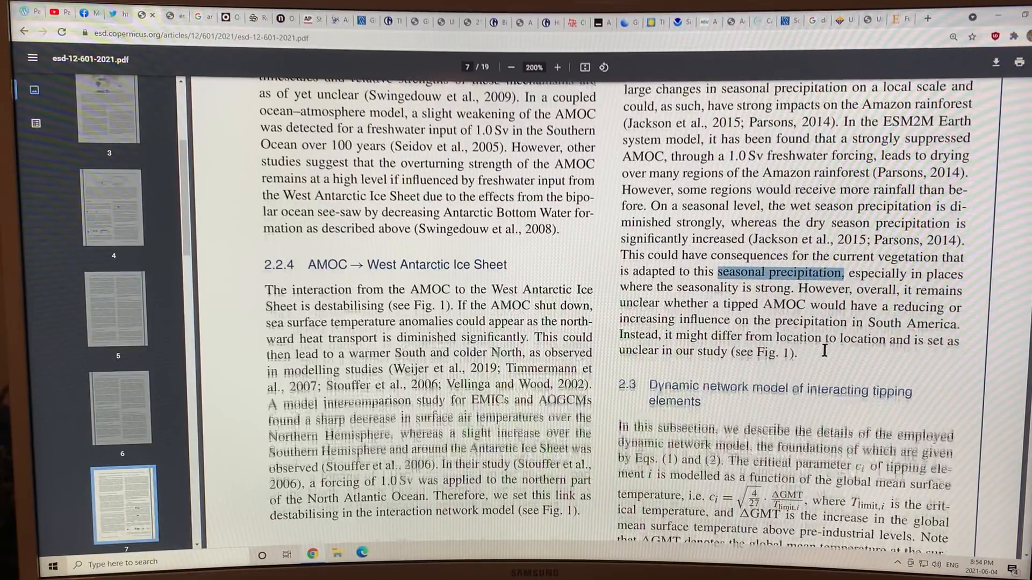
- Scroll past Equation 3 down to Table 1 on page 8 with West Antarctica's 0.8–5.5 range
scroll(down, 3)
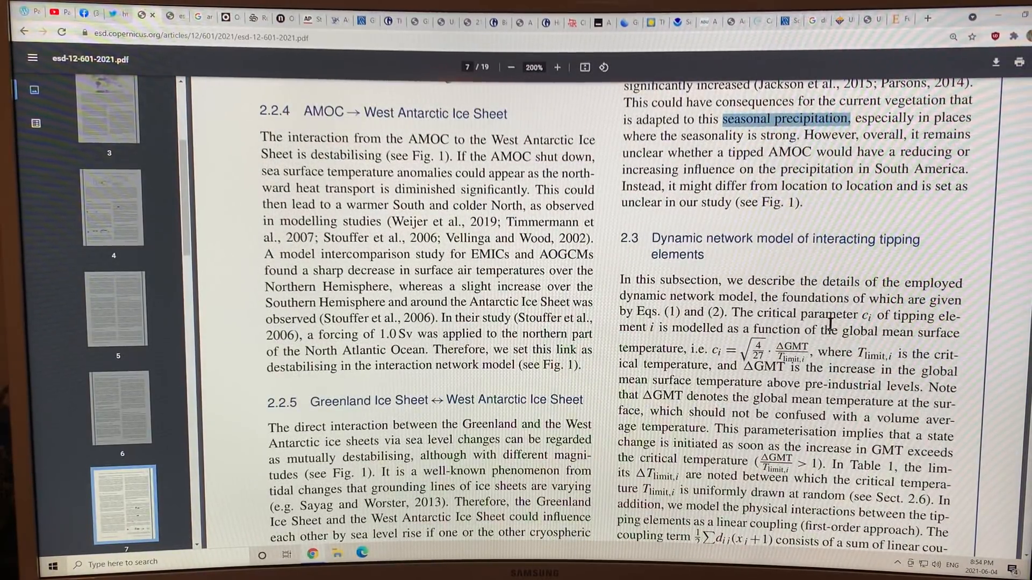
scroll(down, 3)
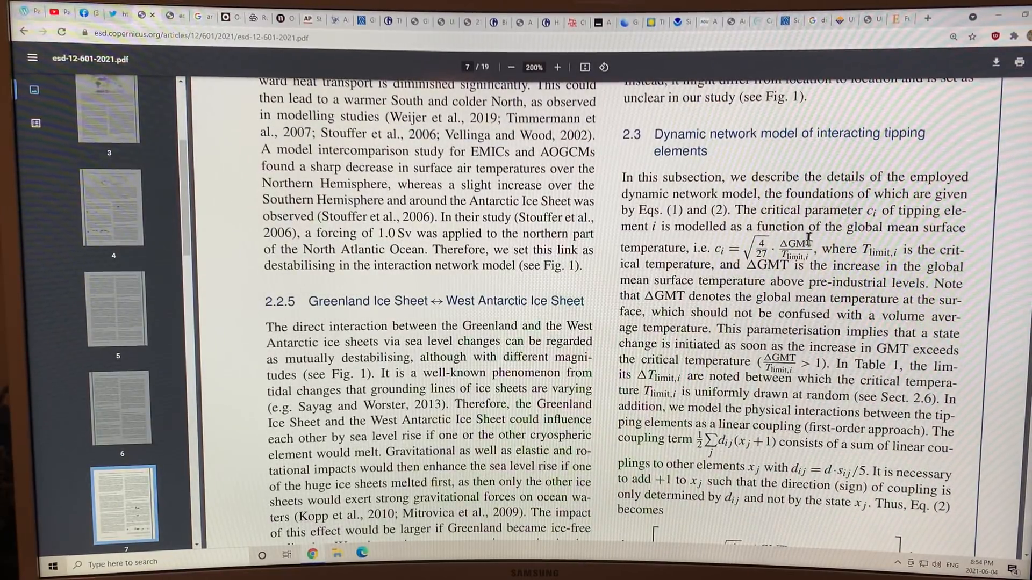
scroll(down, 3)
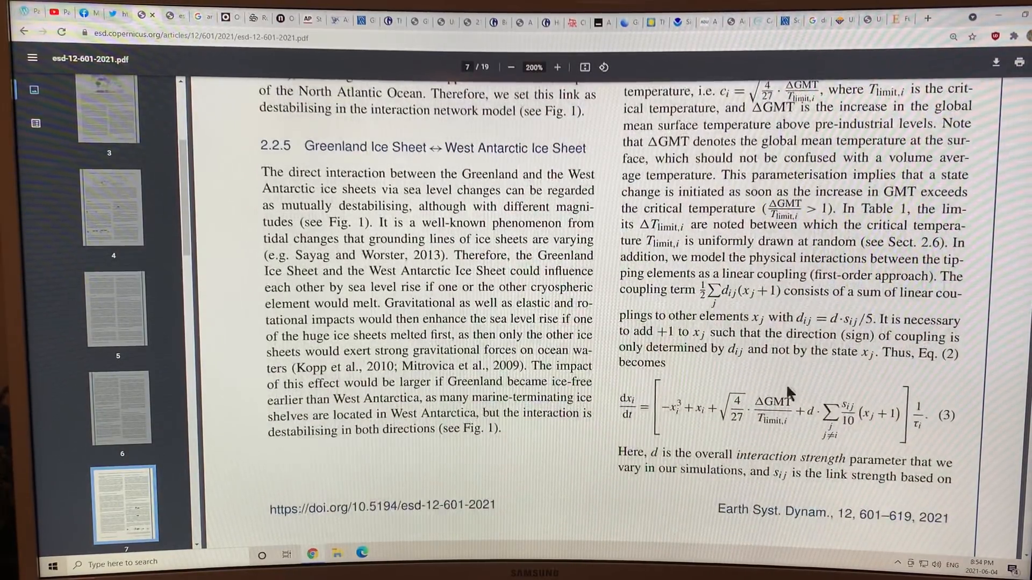
scroll(down, 3)
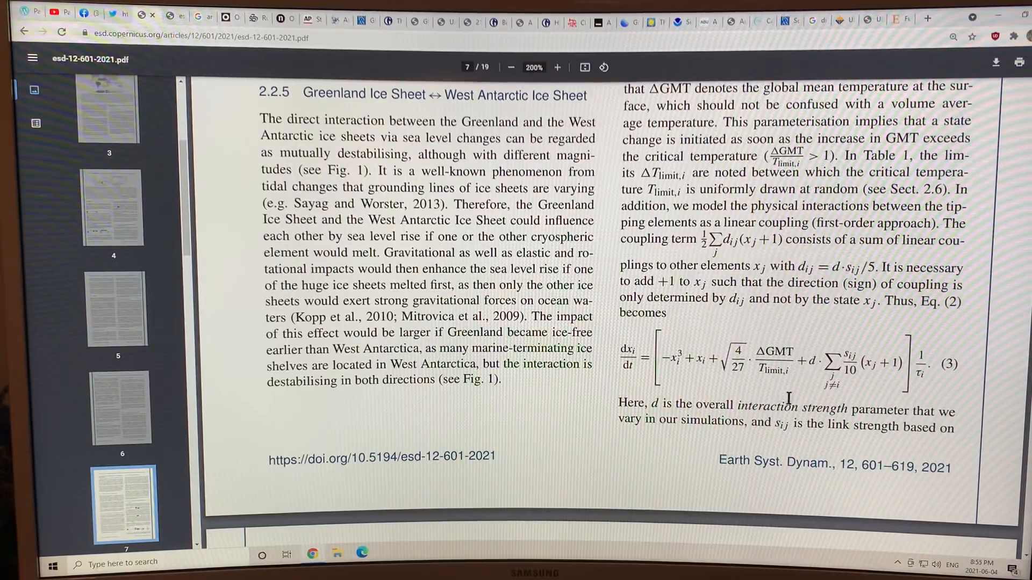
scroll(down, 3)
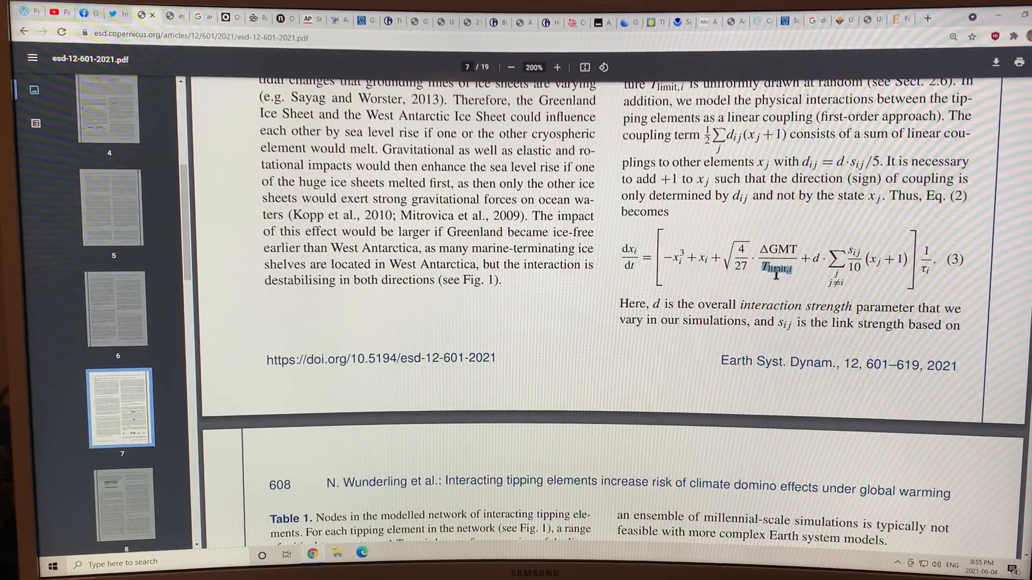
scroll(down, 3)
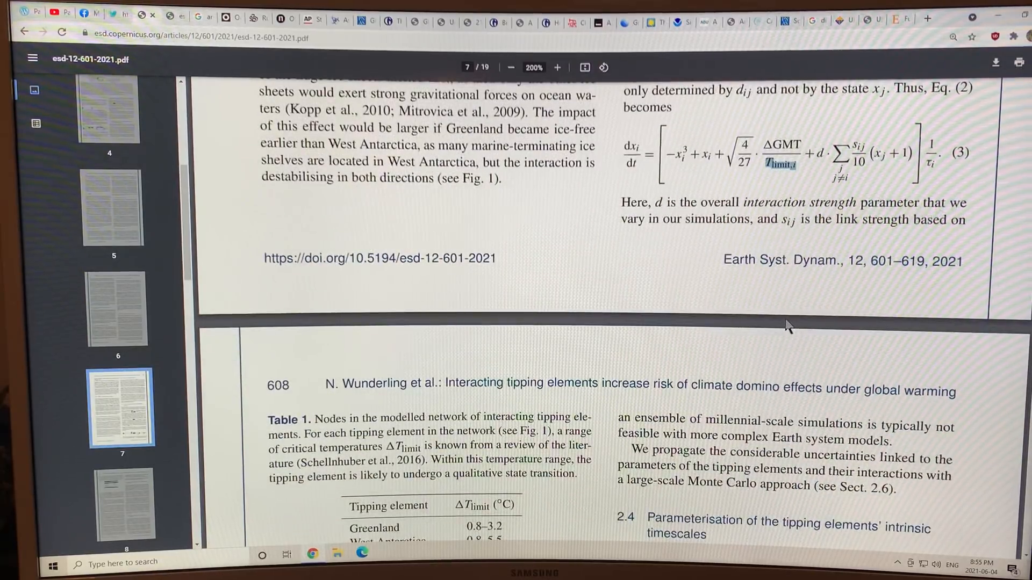
scroll(down, 3)
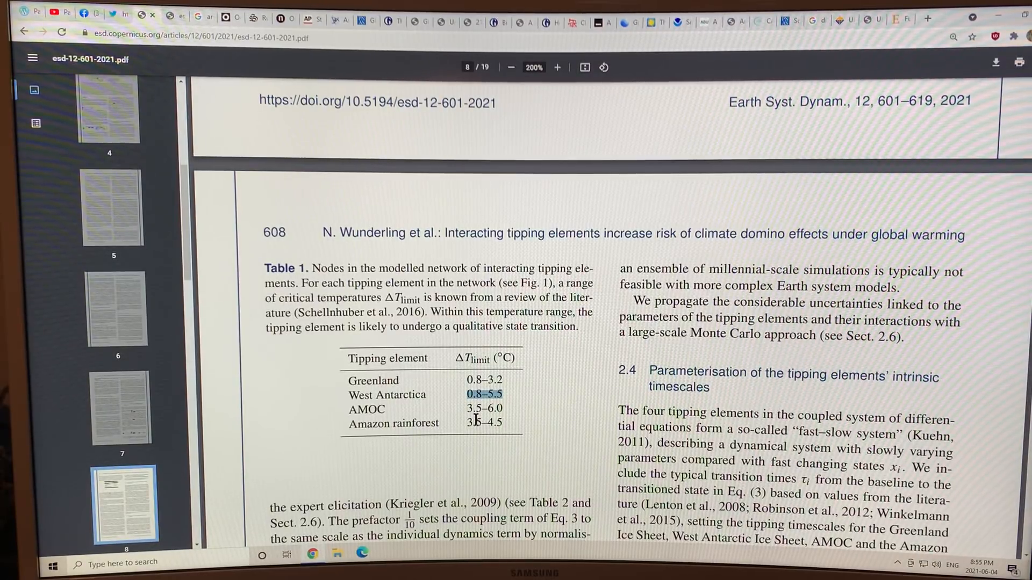
- Highlight Section 2.4's opening fast–slow system sentence and the slowly varying parameters phrase
scroll(down, 3)
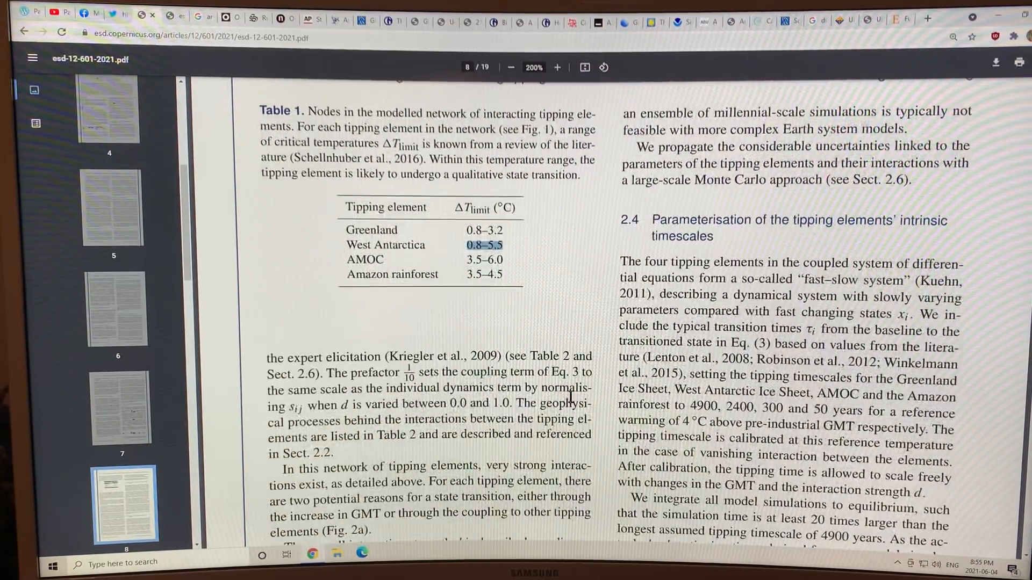
scroll(down, 3)
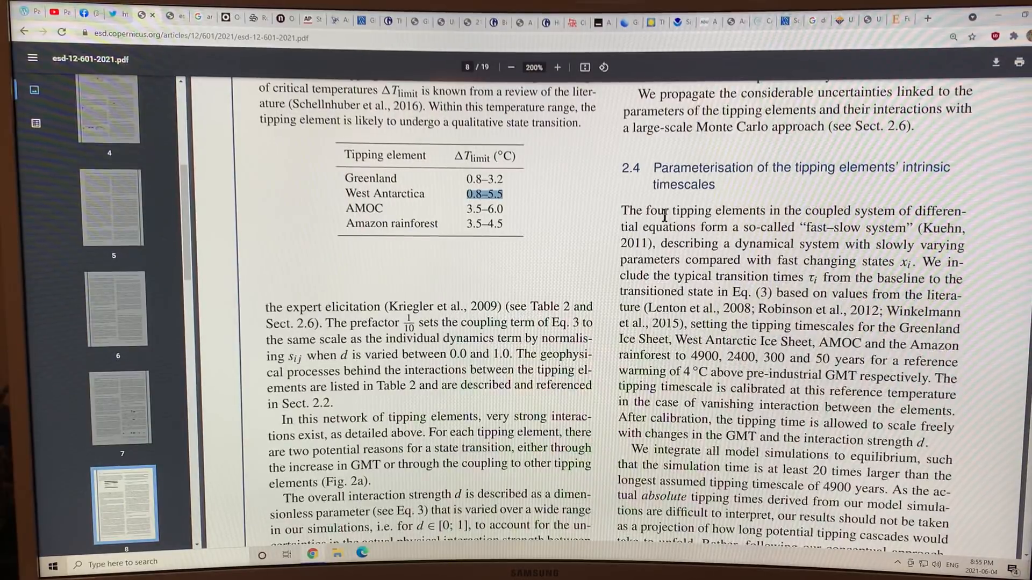
drag(621, 210, 836, 228)
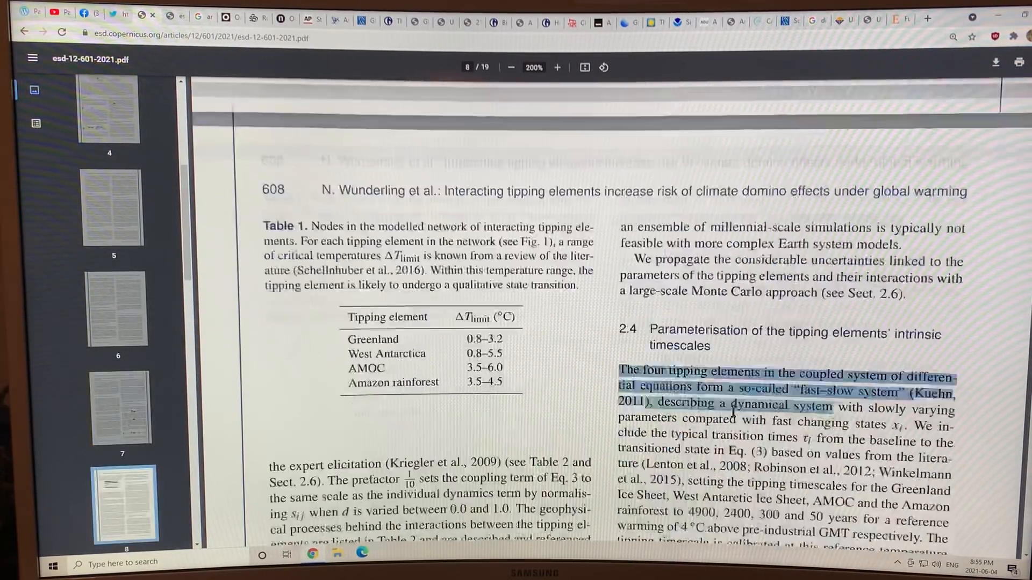
scroll(down, 3)
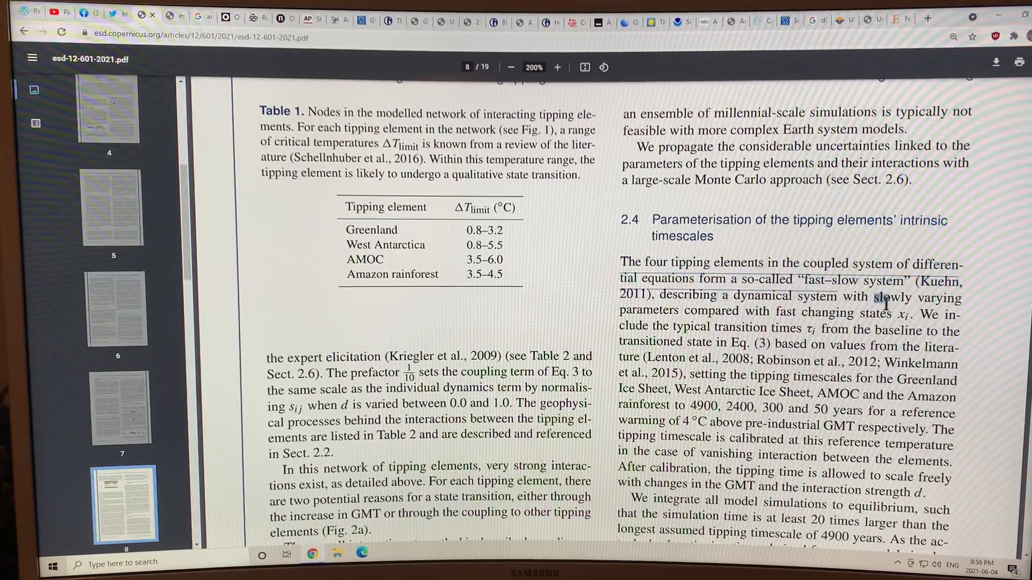
drag(877, 298, 911, 313)
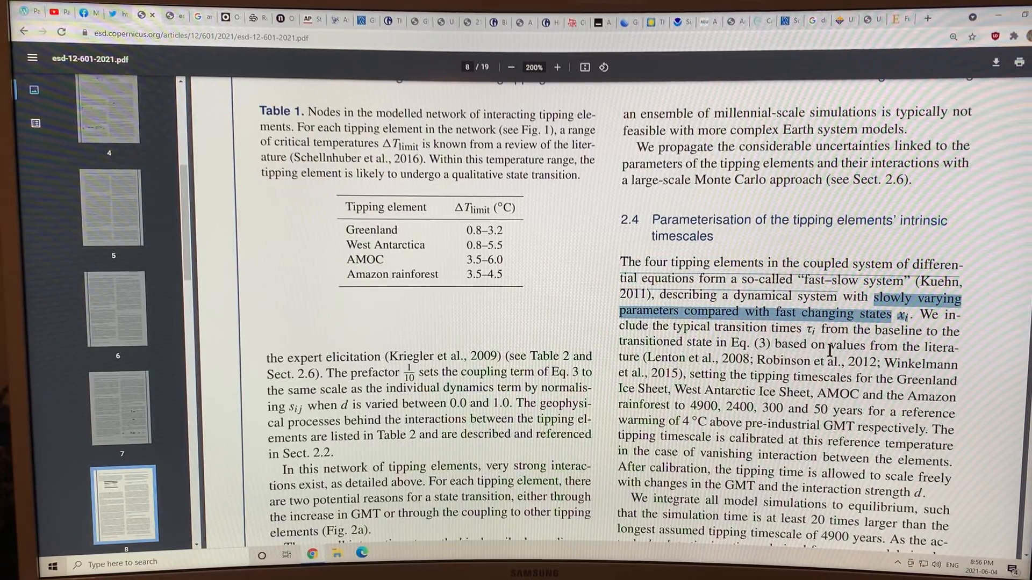
- Scroll through pages 9 and 10 to Table 2's interaction links and Section 2.6
scroll(down, 3)
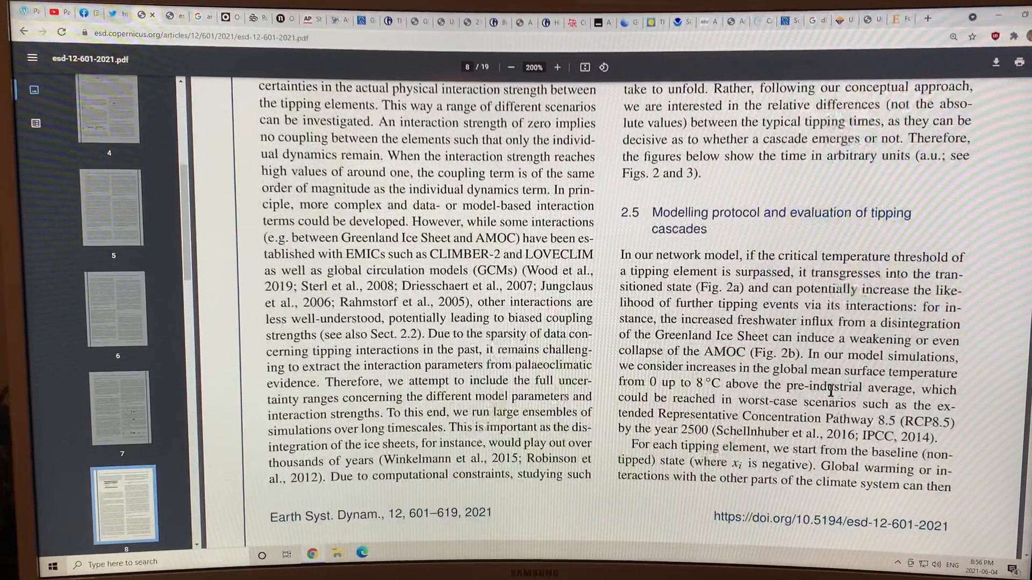
scroll(down, 3)
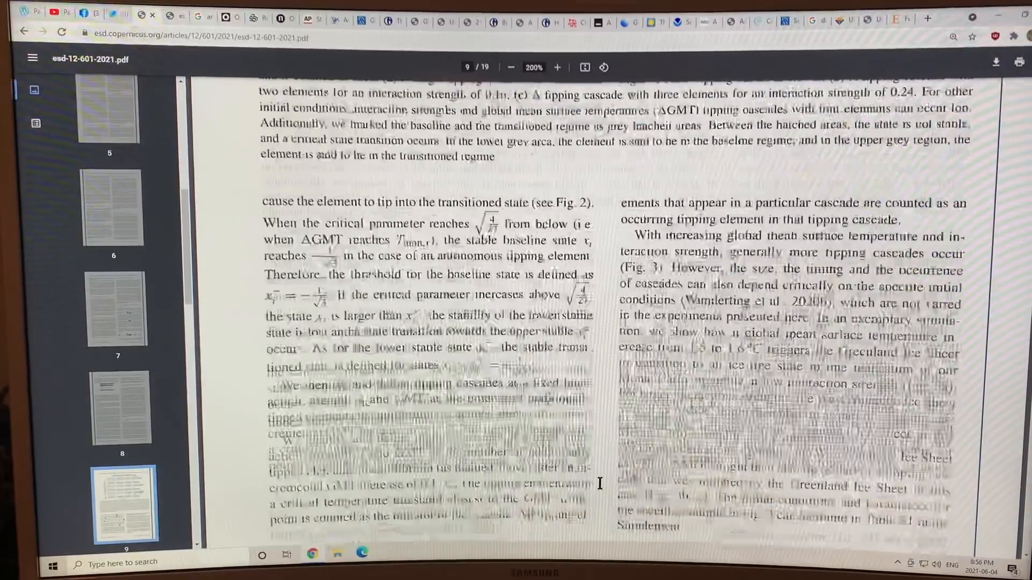
scroll(down, 3)
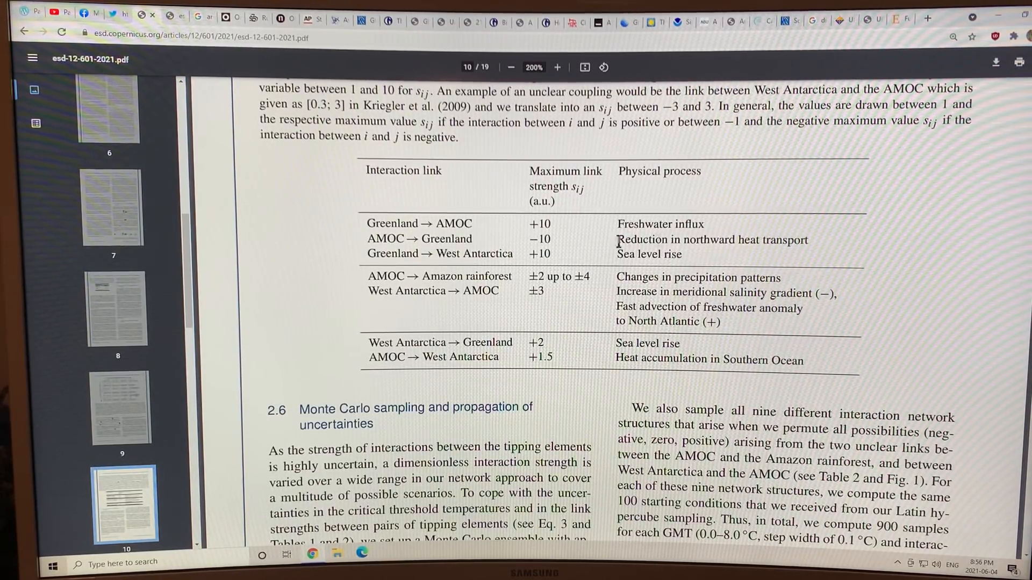
- Highlight the Section 2.6 Monte Carlo sampling heading and read down to page 11's Results and Table 3
scroll(down, 3)
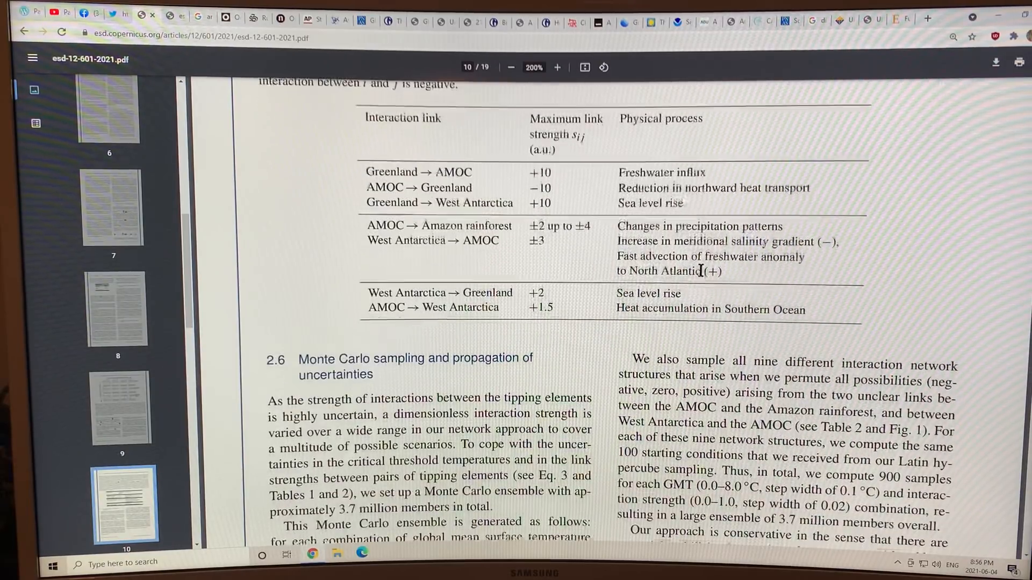
scroll(down, 3)
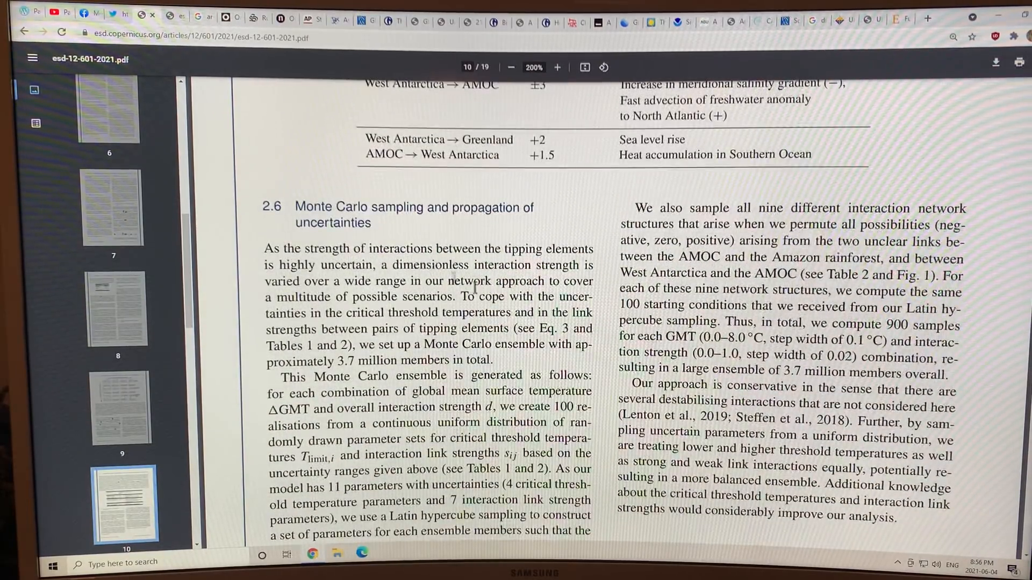
drag(296, 206, 424, 206)
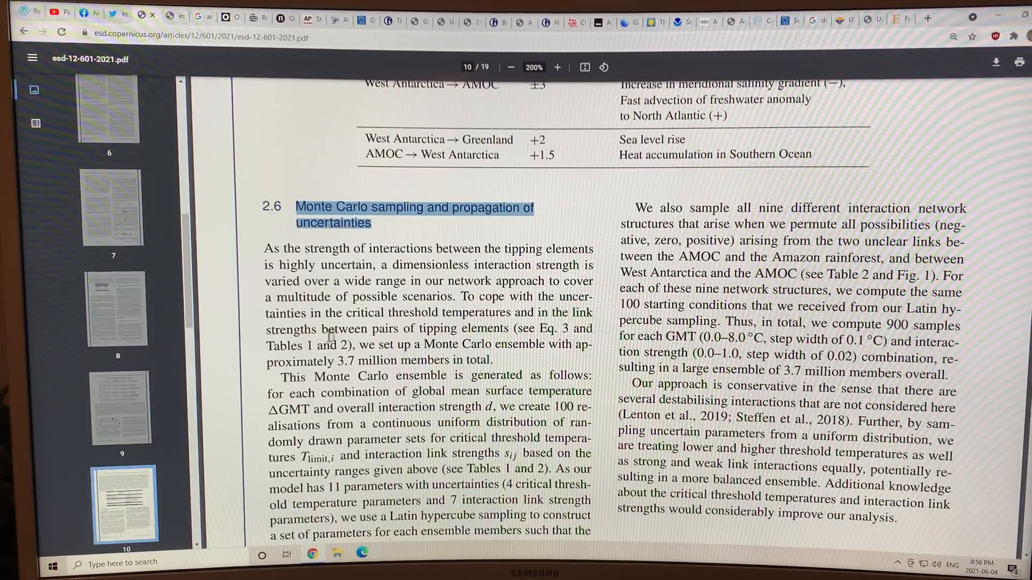
scroll(down, 3)
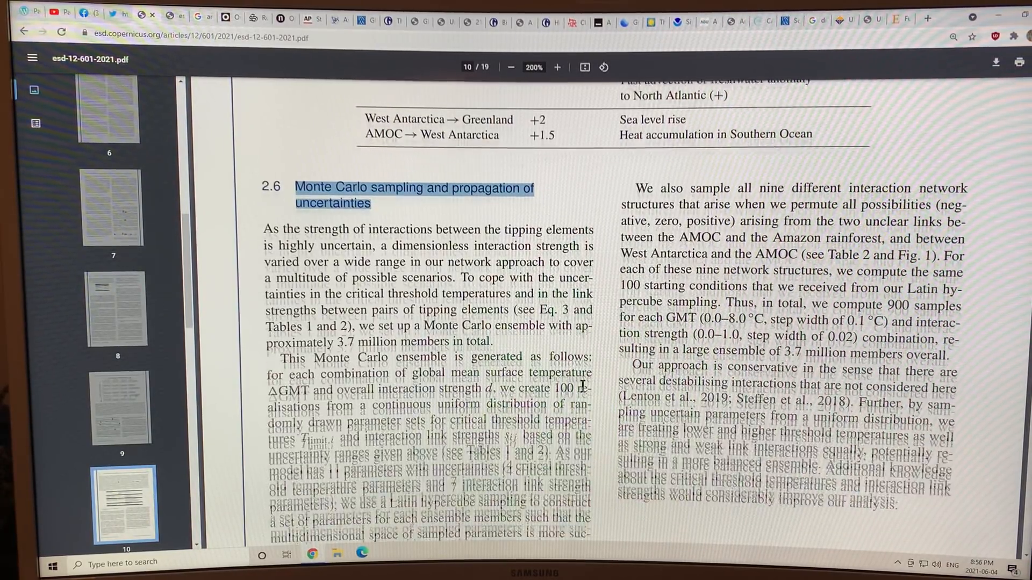
scroll(down, 3)
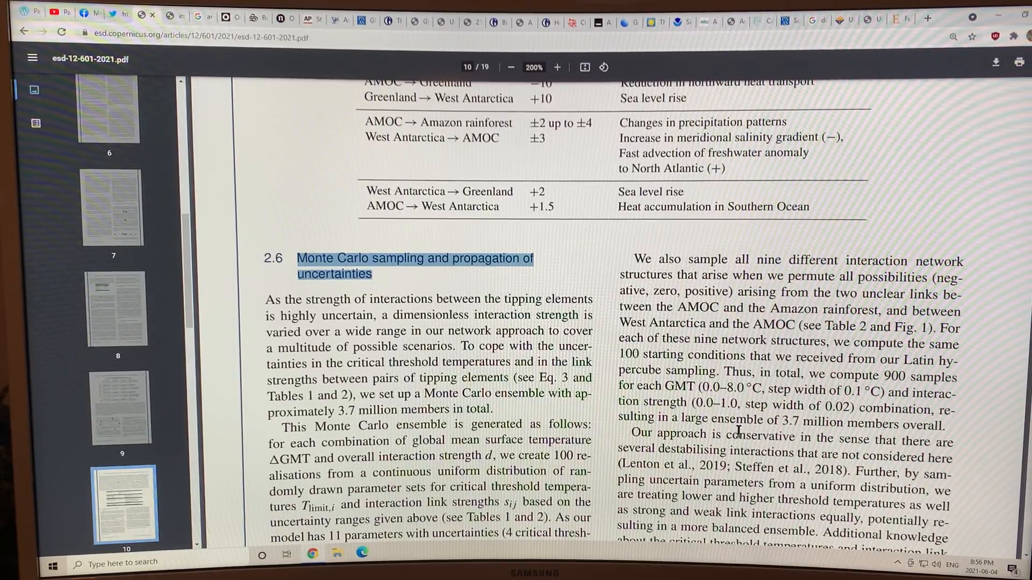
scroll(down, 3)
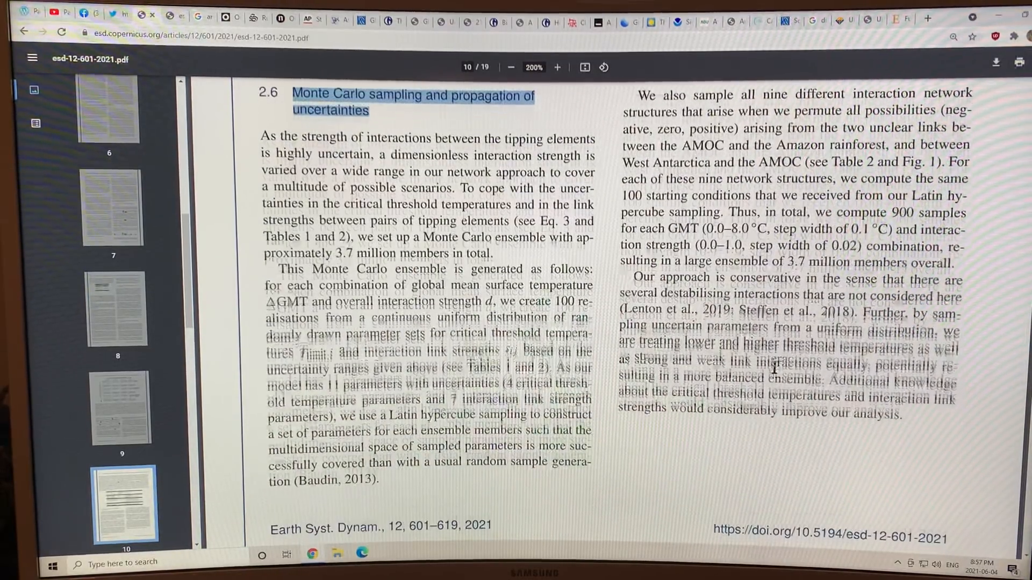
scroll(down, 3)
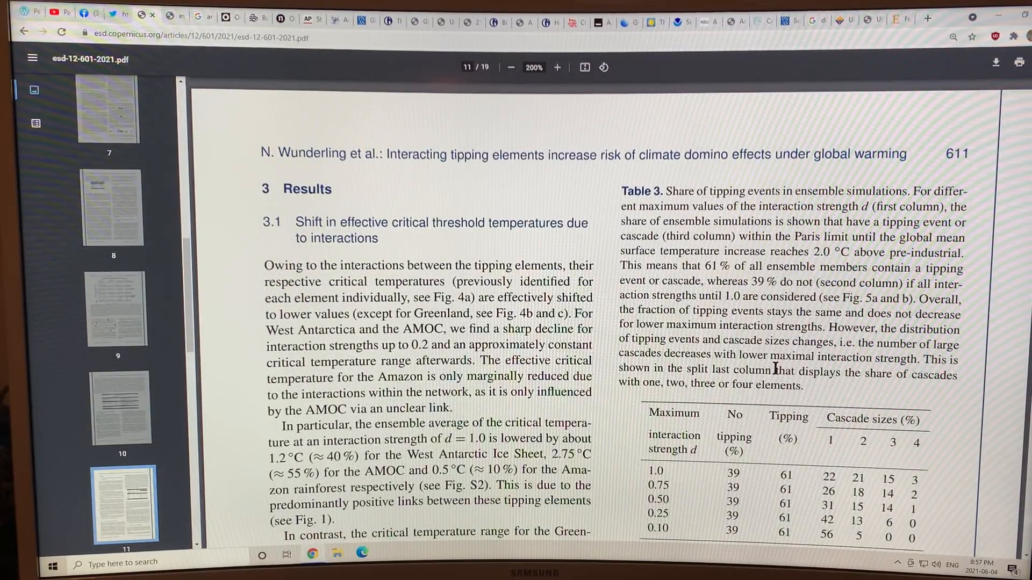
- Bring Table 3 fully into view and select the 61 % tipping value in its 0.10 row
scroll(down, 3)
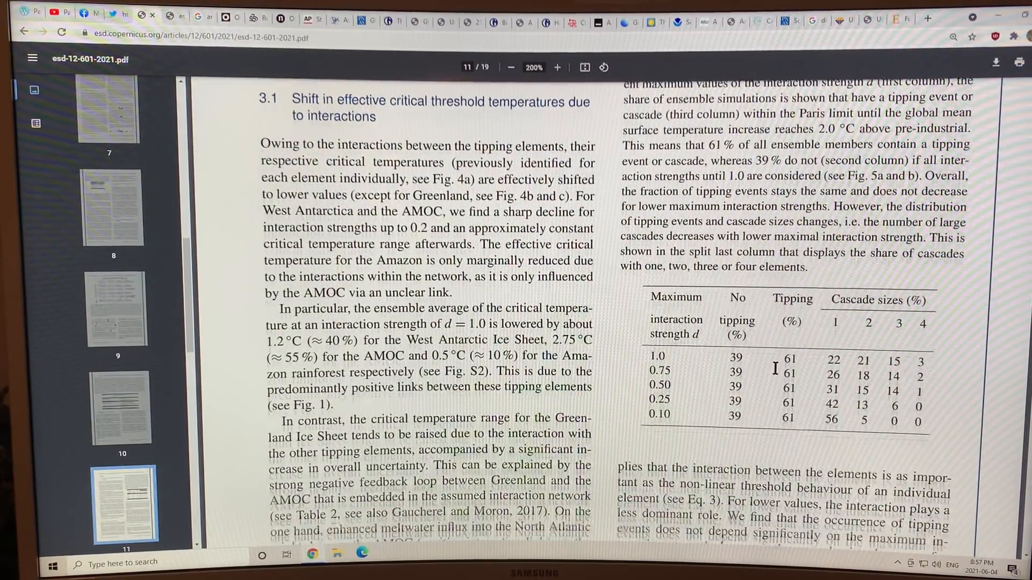
scroll(down, 3)
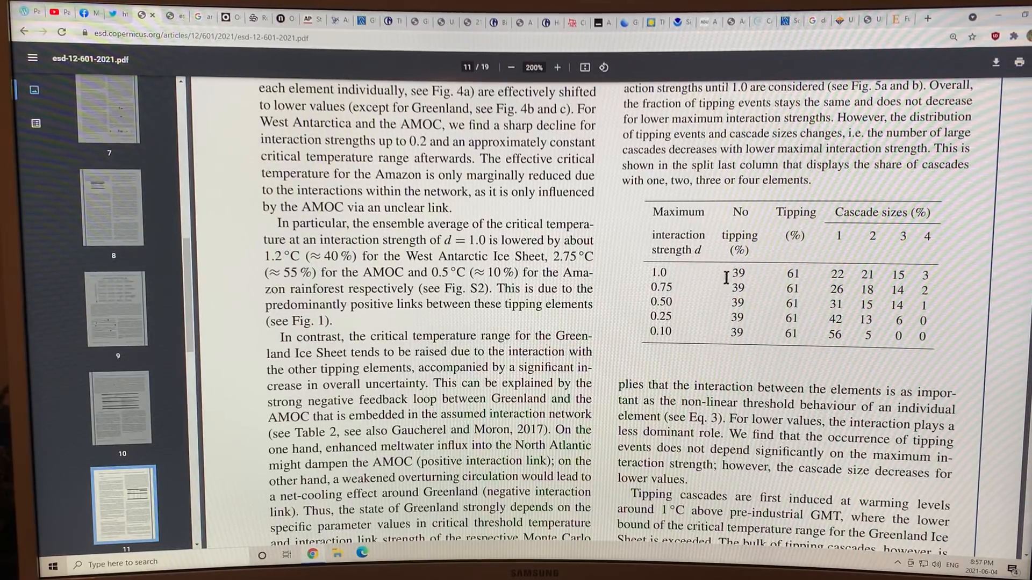
double_click(737, 273)
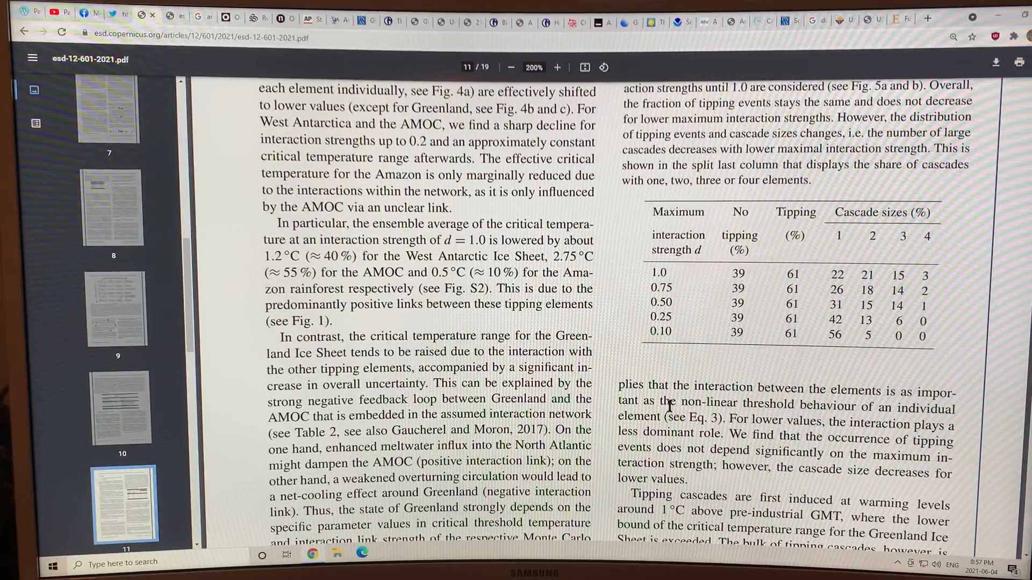
mouse_move(853, 284)
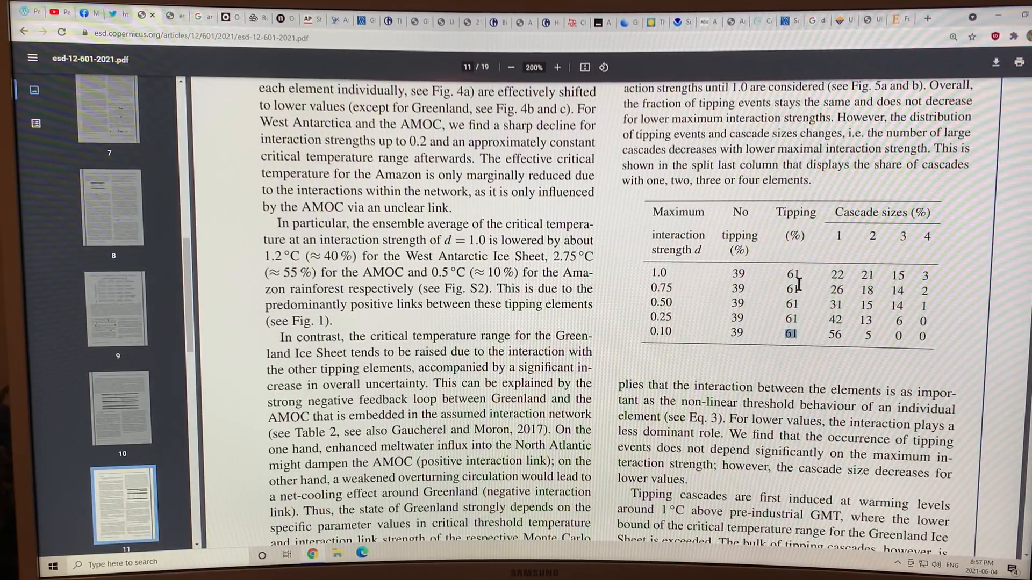
- Select the cascade-size-2 value of 5 in Table 3's 0.10 row
scroll(down, 3)
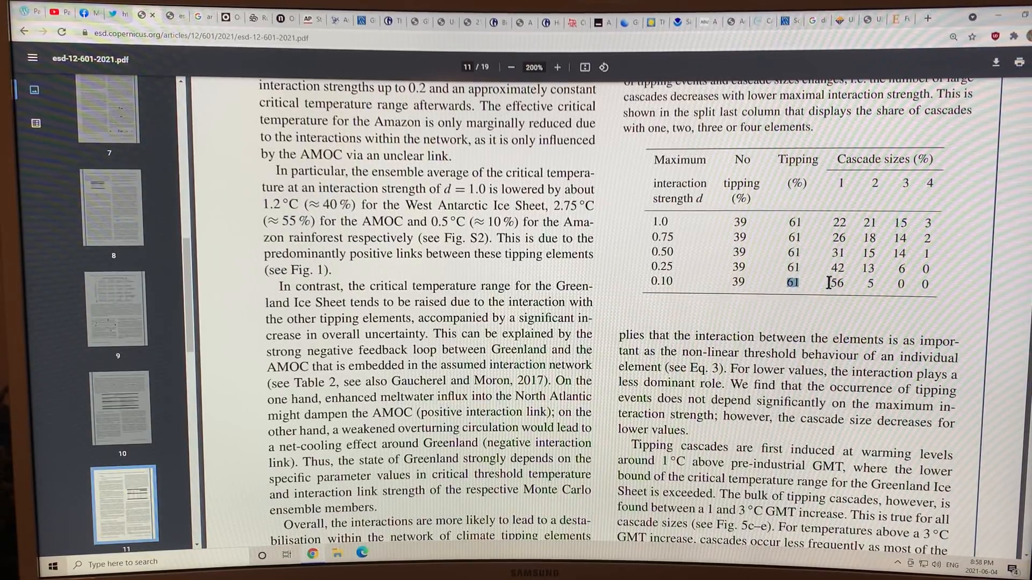
double_click(837, 283)
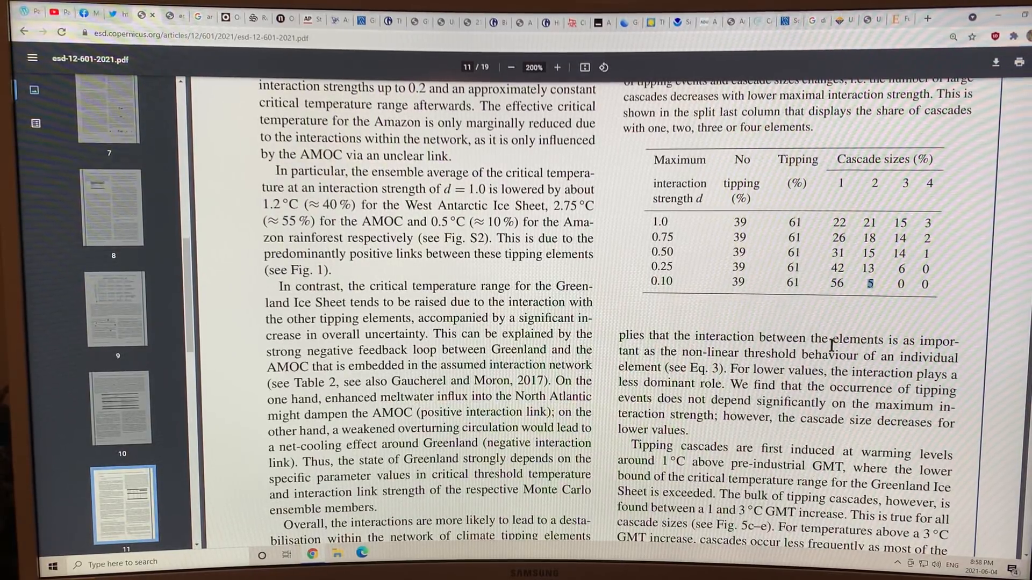
scroll(down, 3)
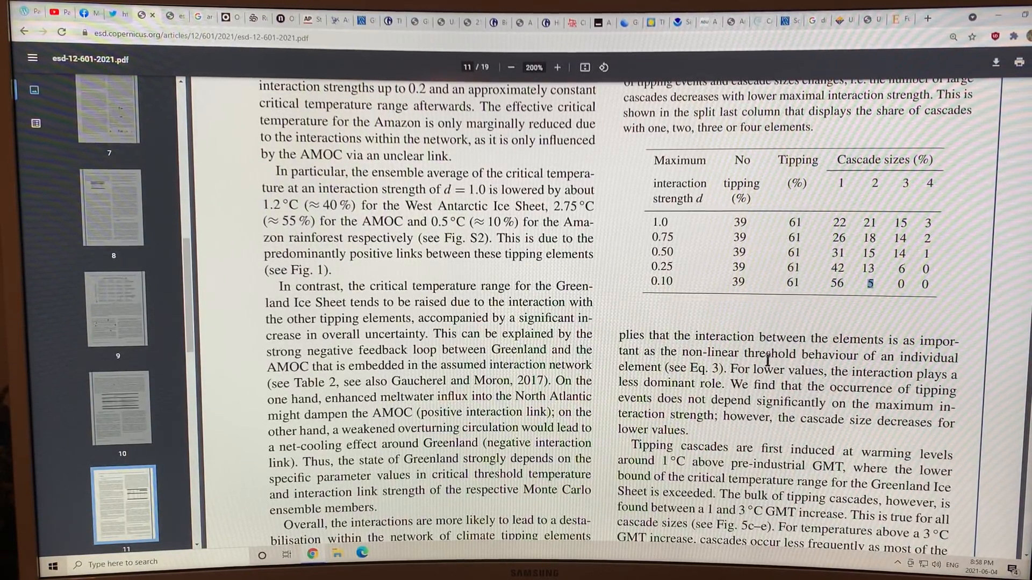
mouse_move(808, 311)
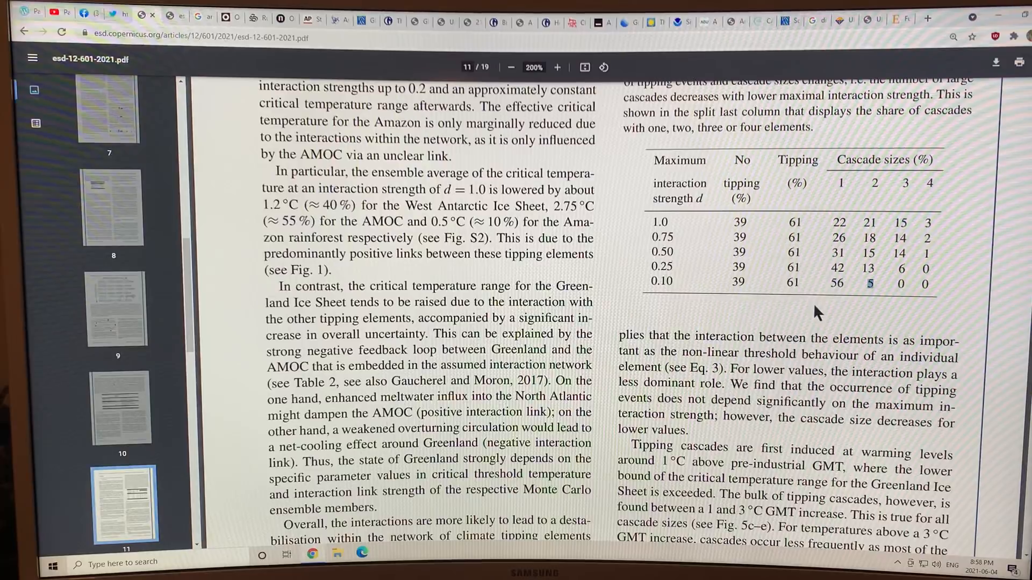
- Highlight the Section 3.2 sentence 'For global warming up to 2.0 °C, tipping occurs in 61 % of all simulations'
scroll(down, 3)
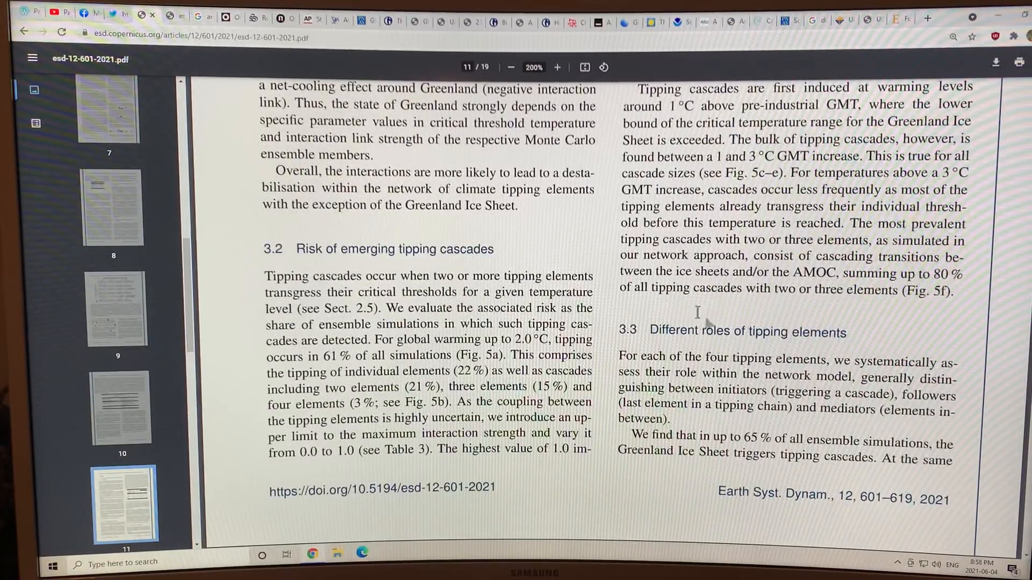
scroll(down, 3)
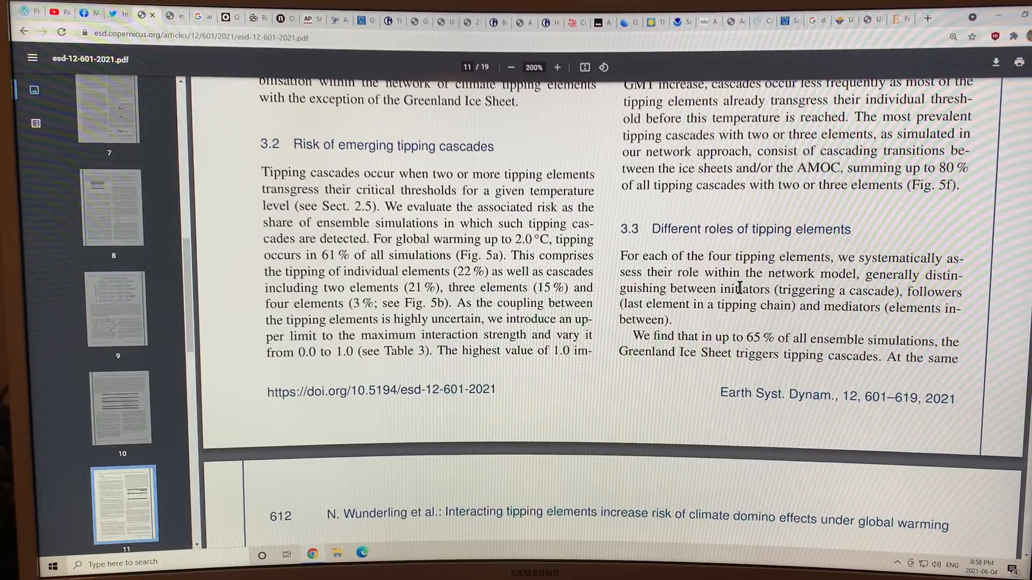
scroll(down, 3)
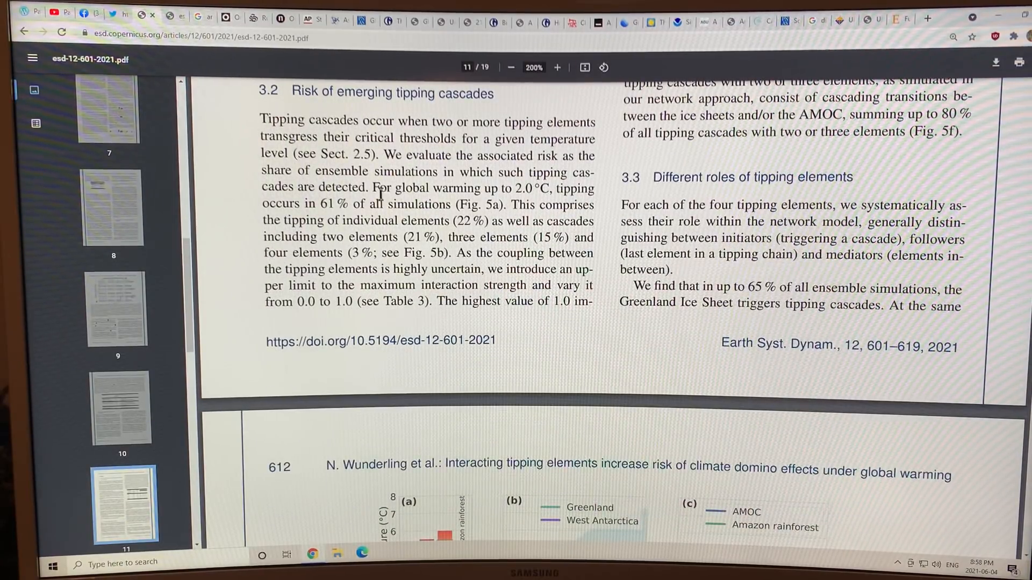
drag(372, 189, 579, 188)
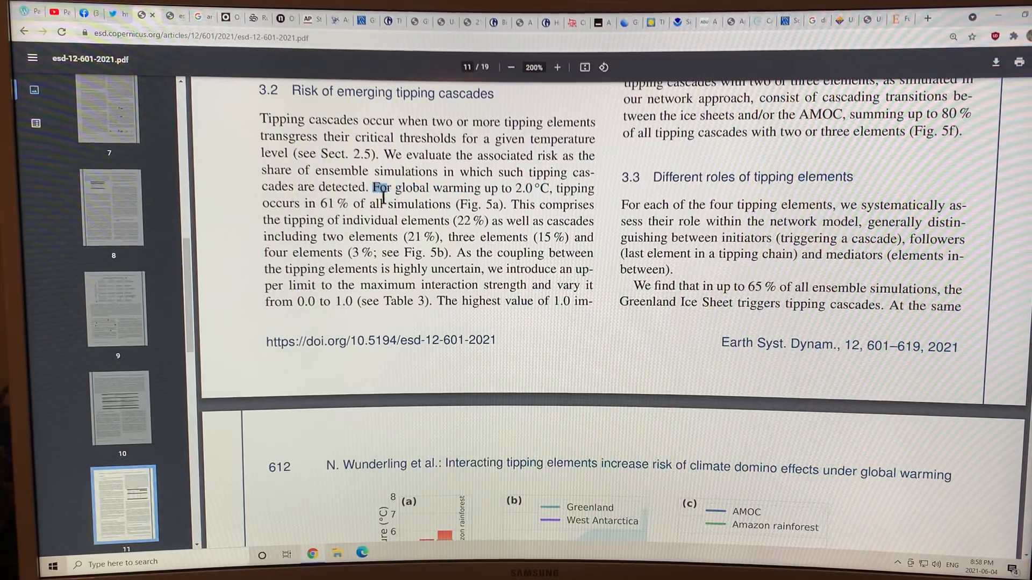
drag(371, 188, 452, 204)
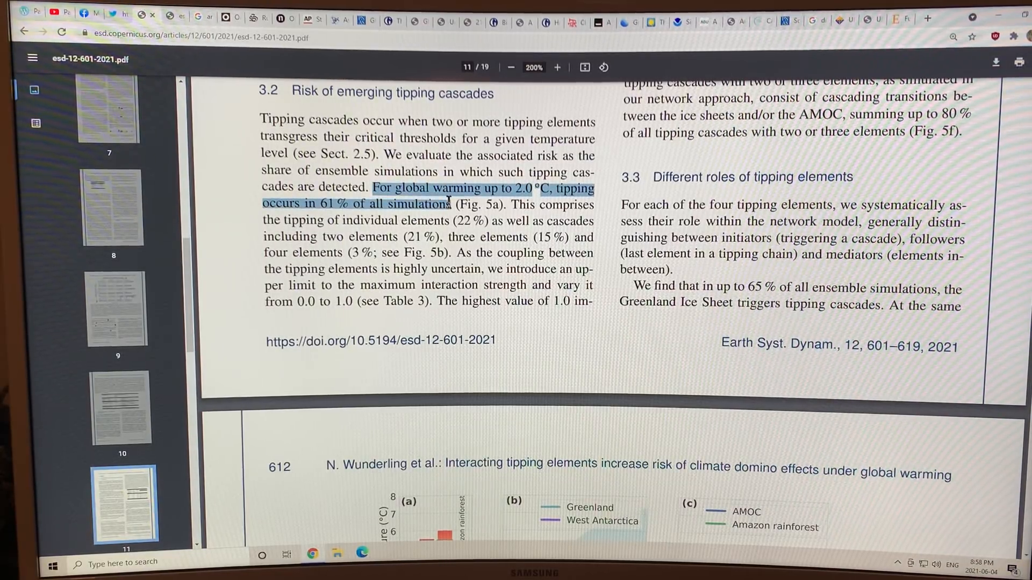
drag(447, 204, 468, 221)
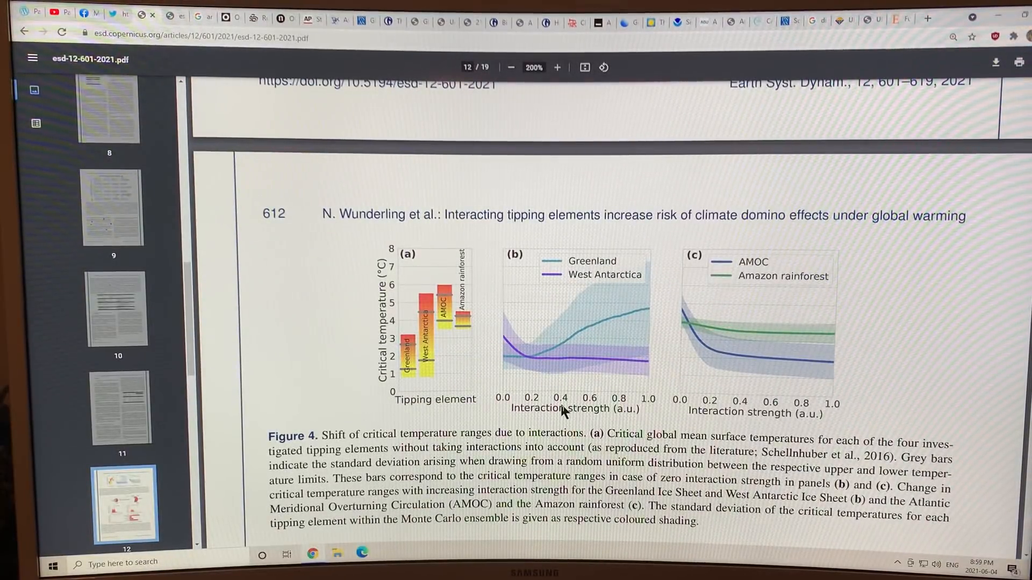
mouse_move(467, 350)
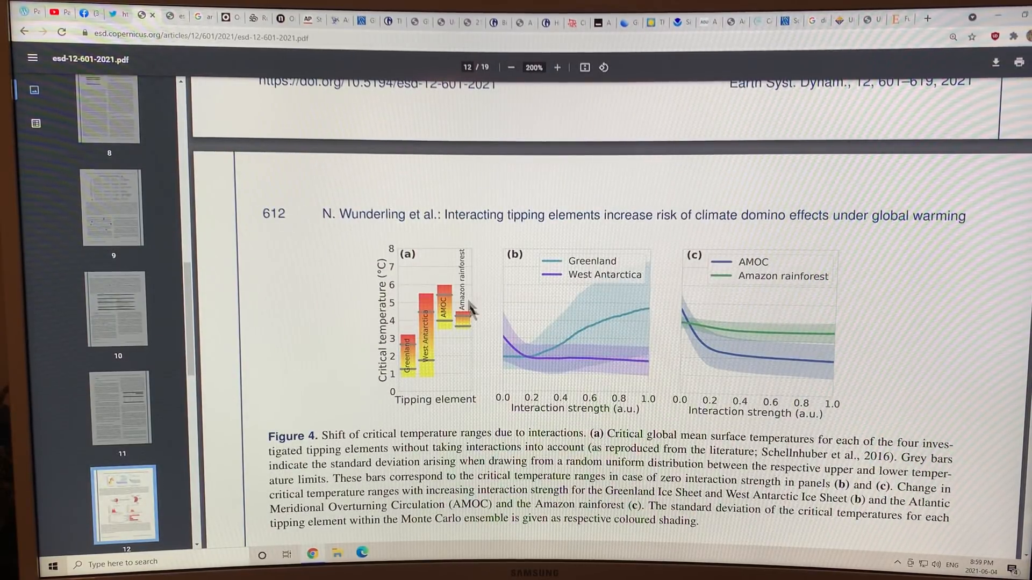
mouse_move(580, 321)
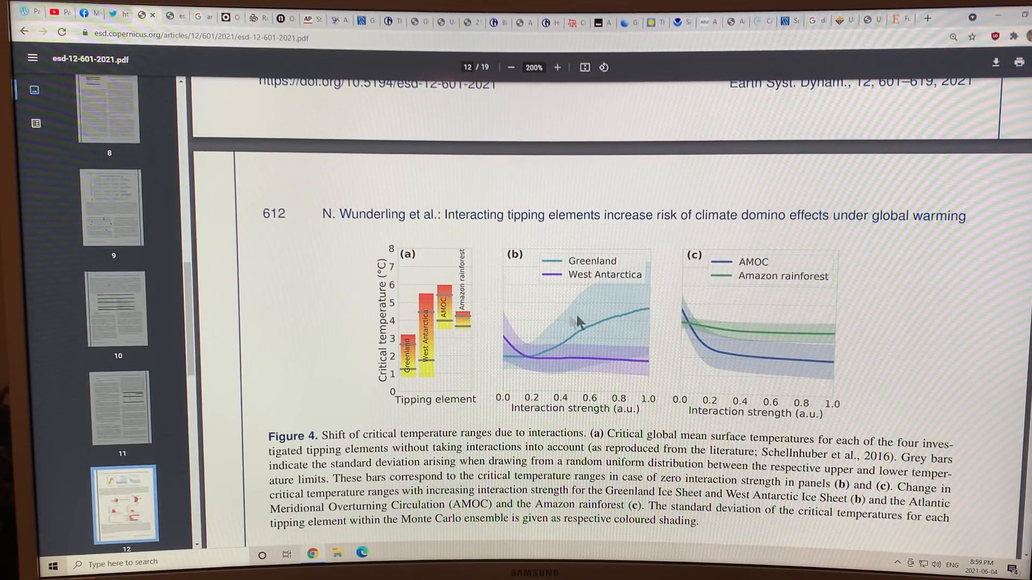
- Scroll through Figures 4 and 5 on page 12 to the start of page 13 on Greenland as cascade initiator
scroll(down, 3)
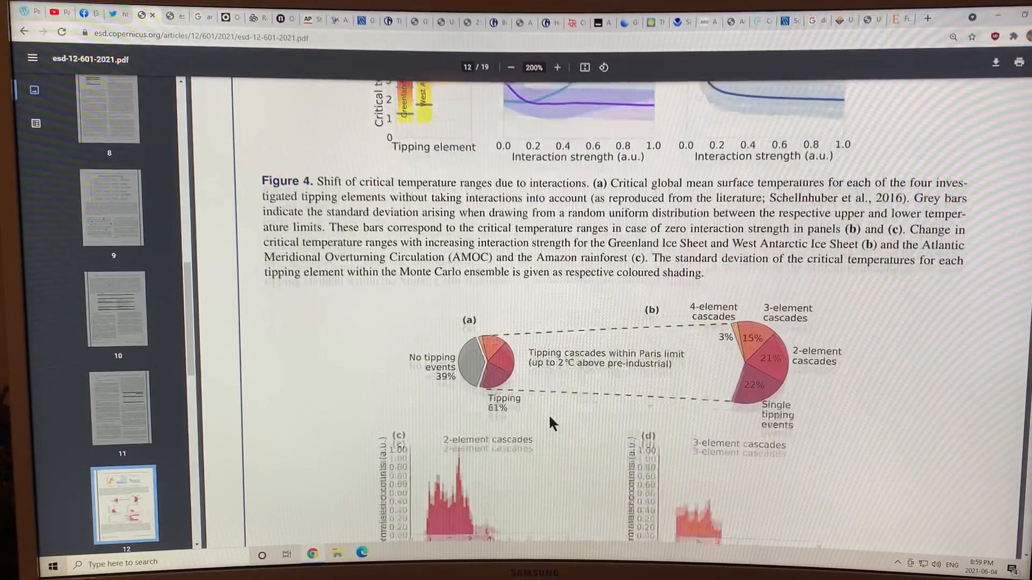
scroll(down, 3)
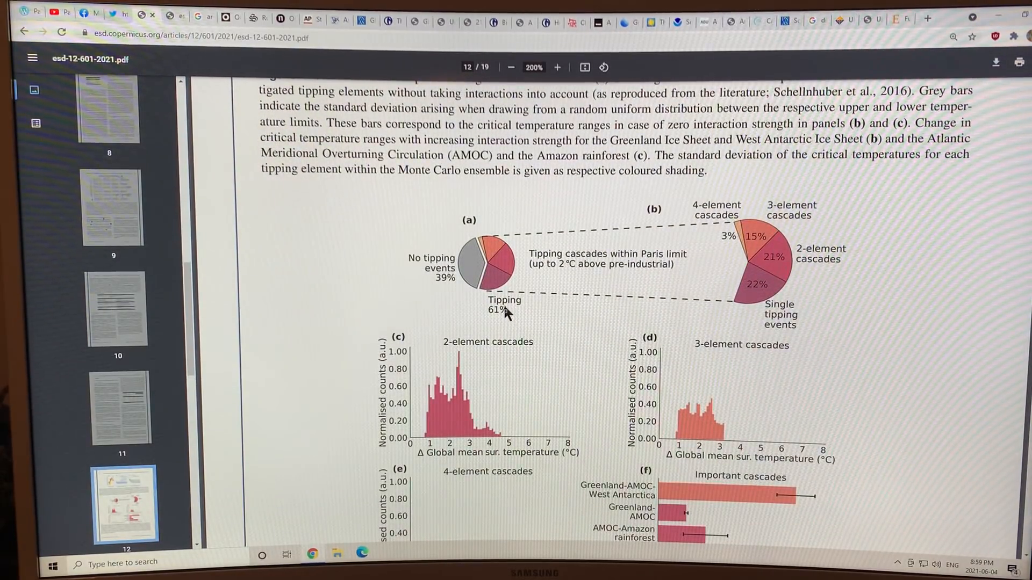
mouse_move(451, 290)
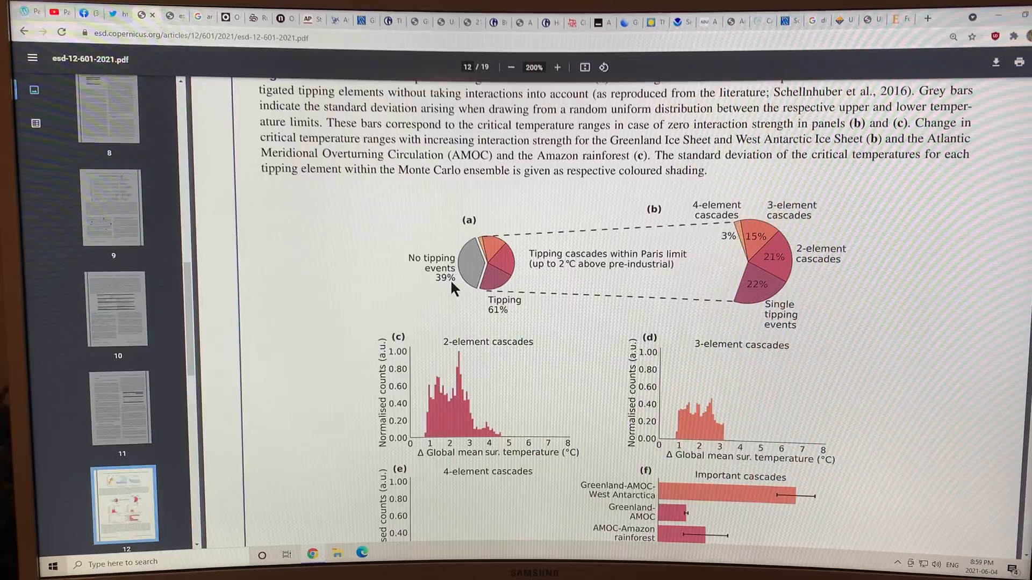
mouse_move(575, 334)
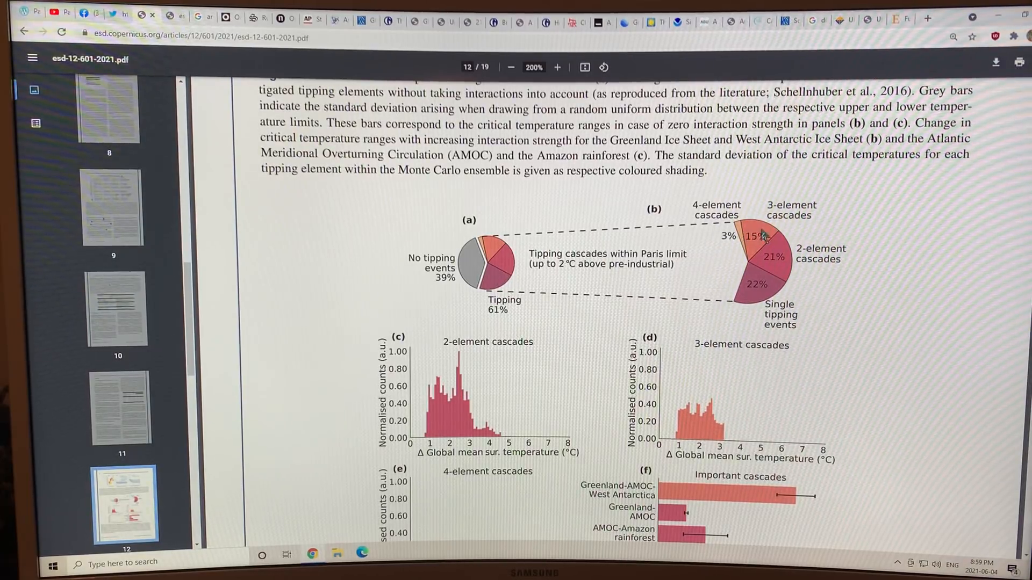
mouse_move(753, 309)
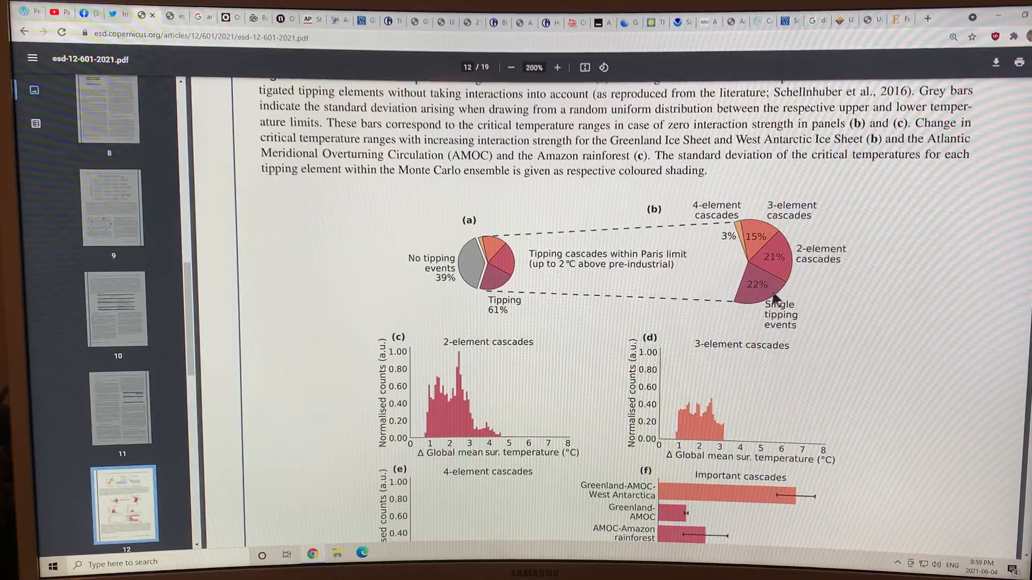
scroll(down, 3)
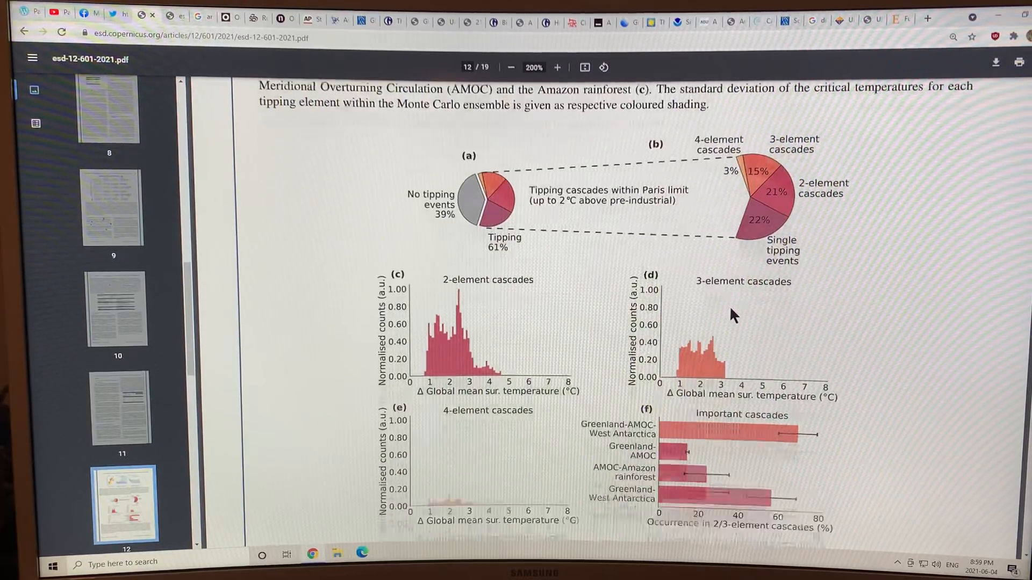
scroll(down, 3)
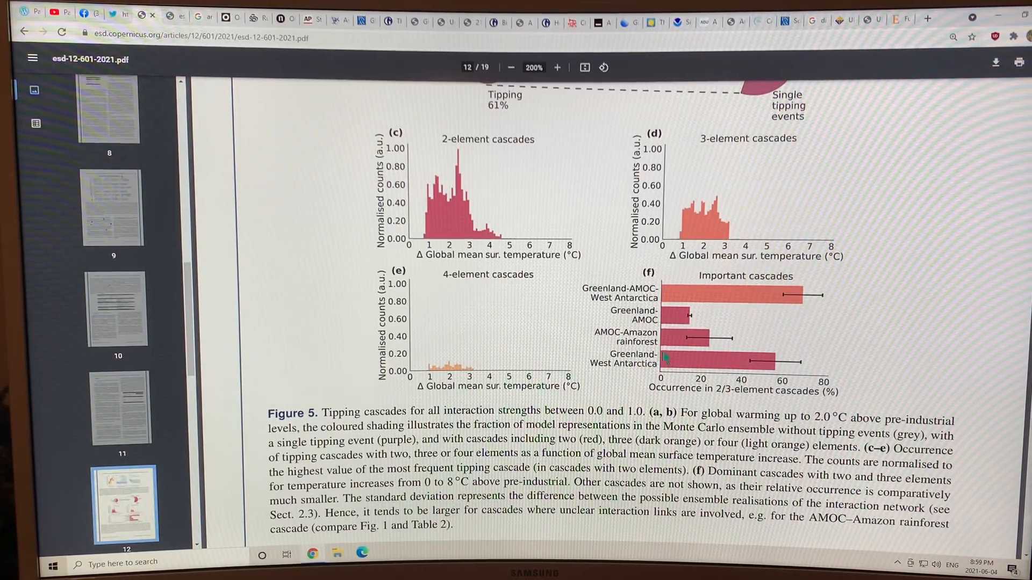
scroll(down, 3)
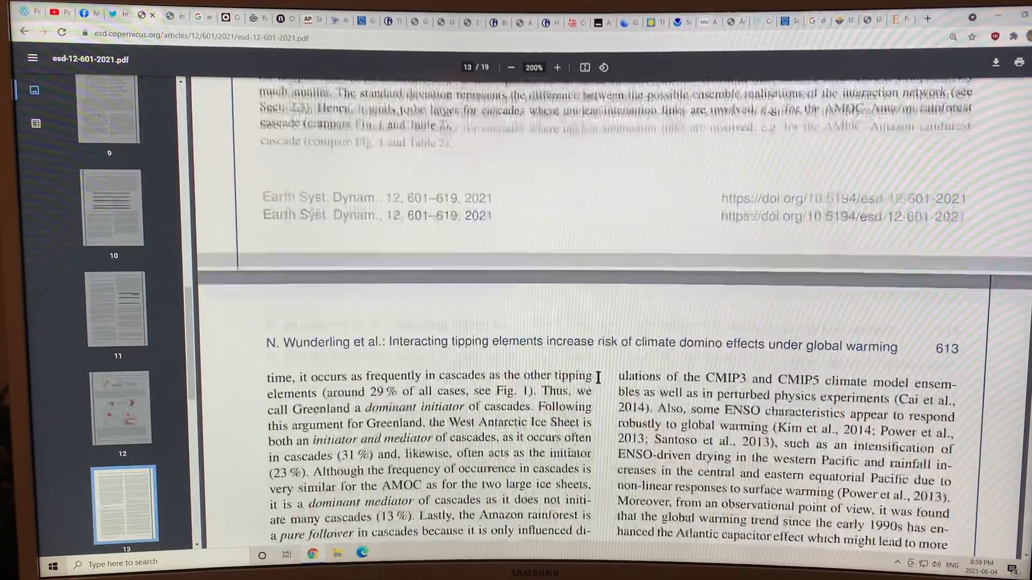